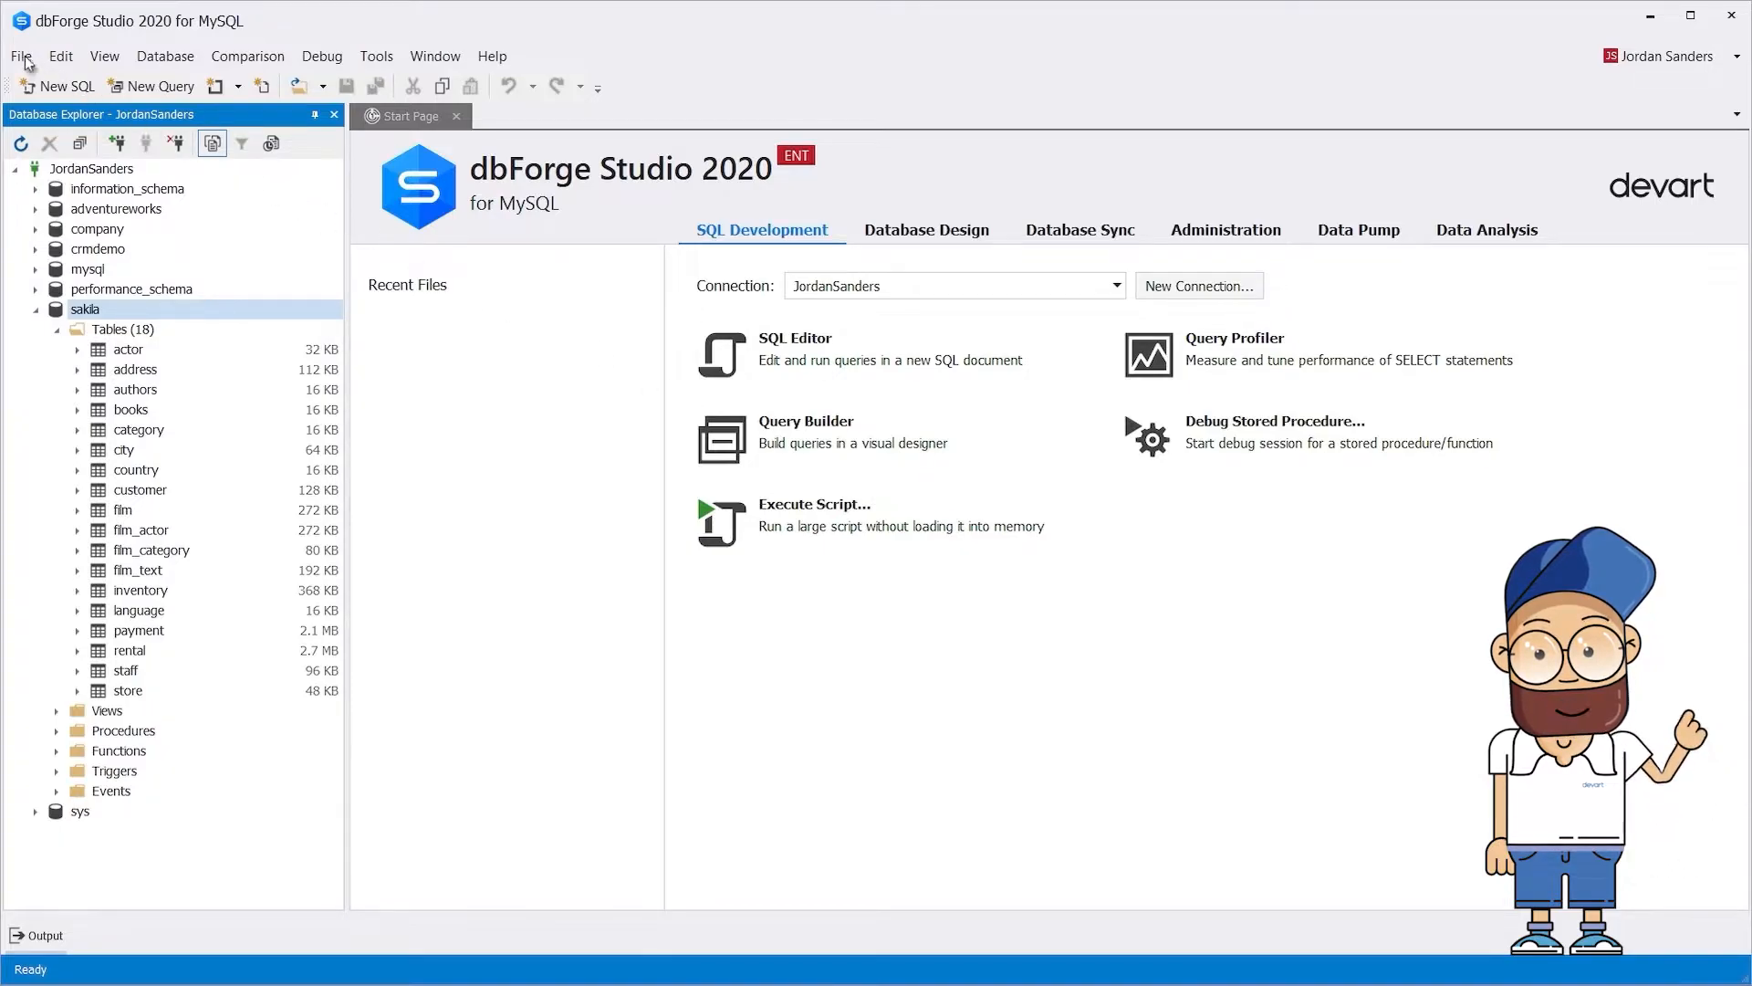
Start a new blank database diagram document (Diagram1.dbd) for the sakila connection.
{"action": "left_click", "coordinate": [20, 56]}
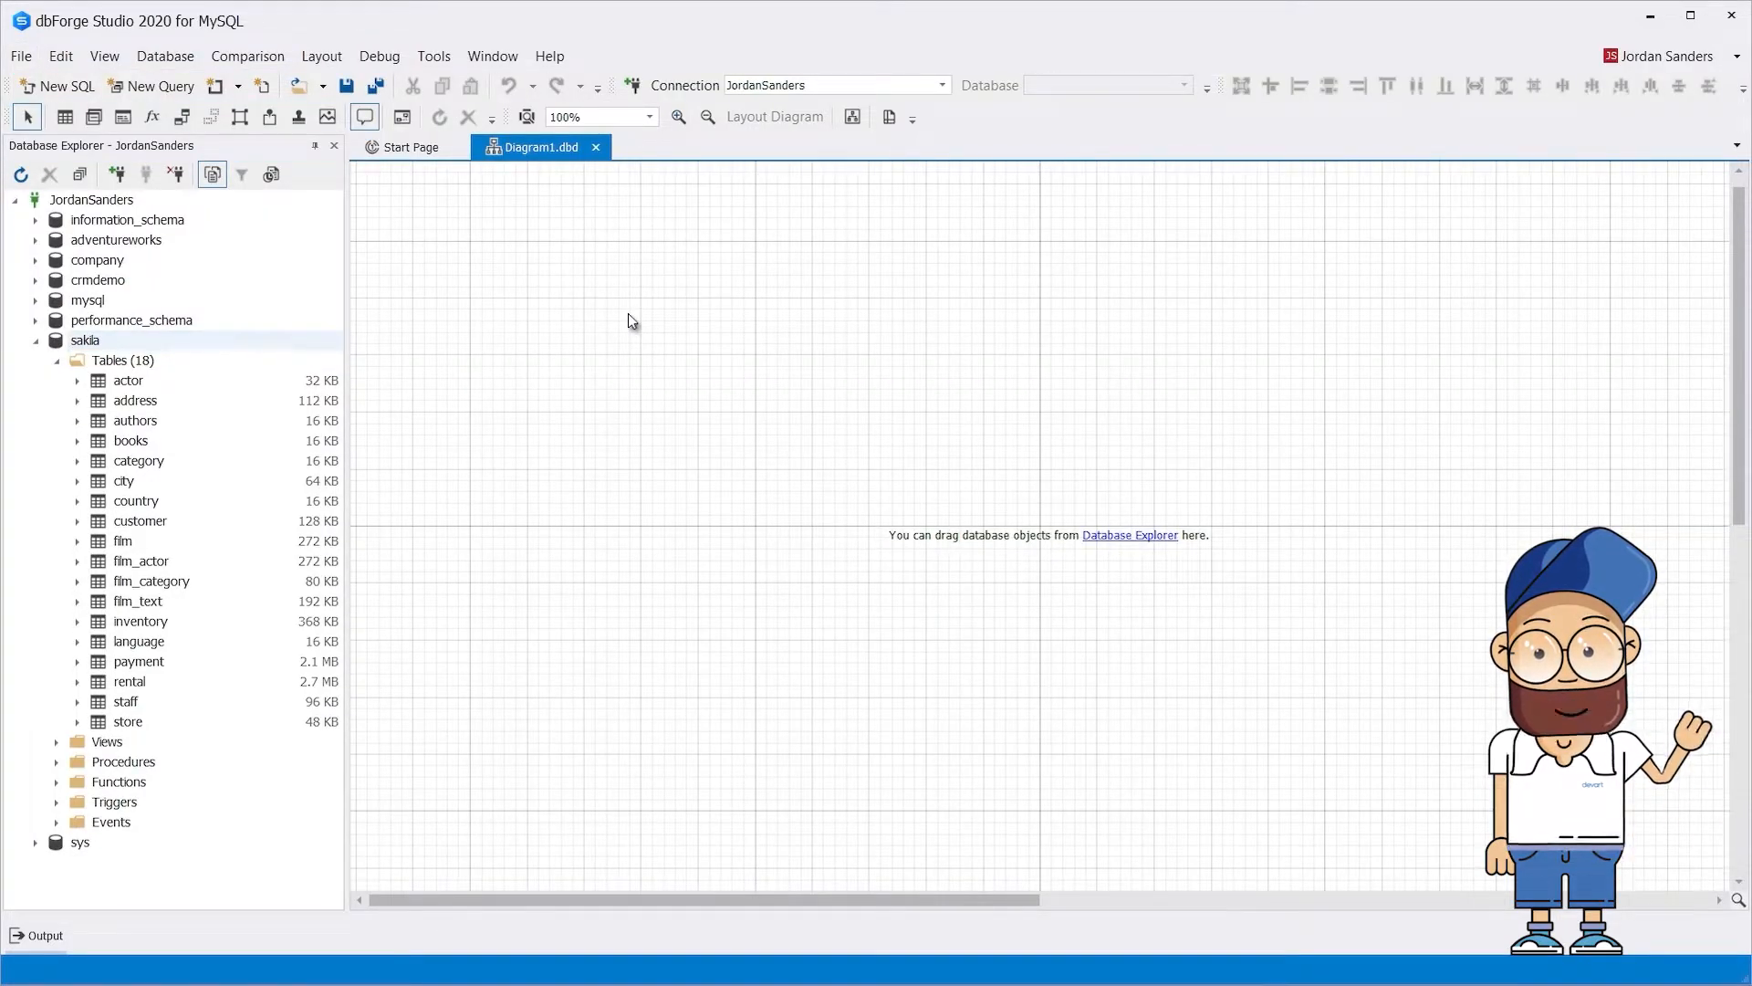
Place the sakila authors and books tables onto the diagram canvas.
{"action": "left_click", "coordinate": [135, 420]}
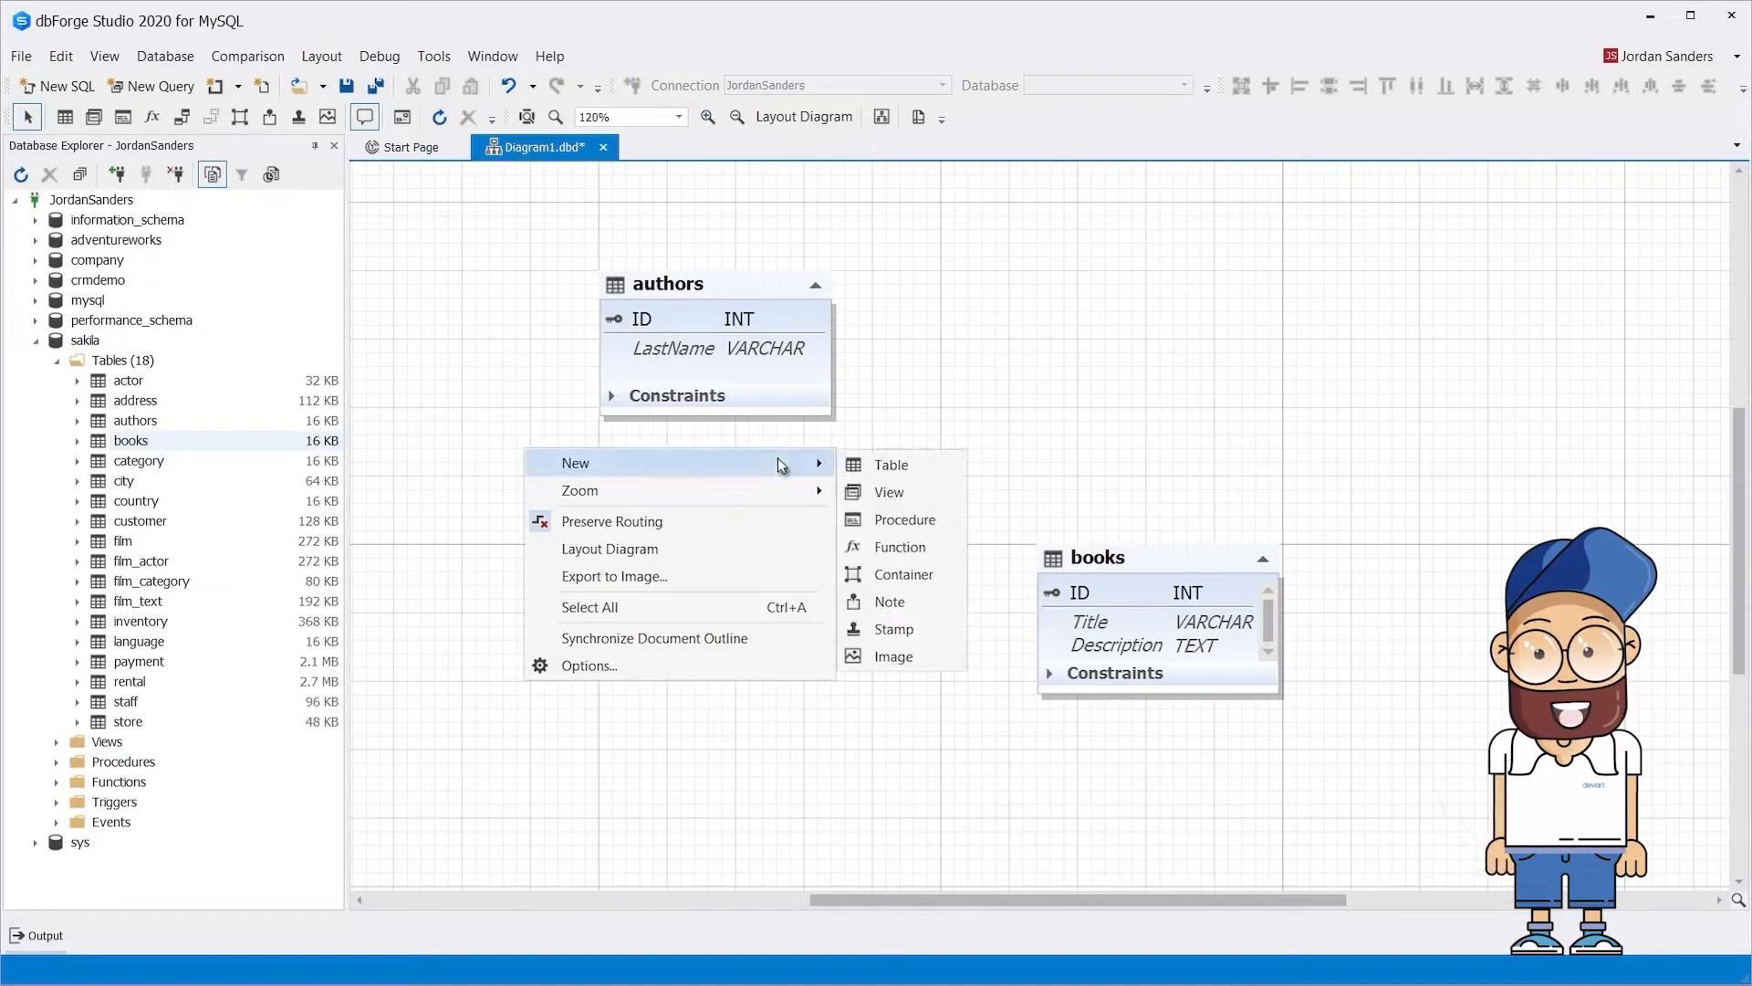
Create a new table from the diagram and name it books_authors.
{"action": "left_click", "coordinate": [873, 465]}
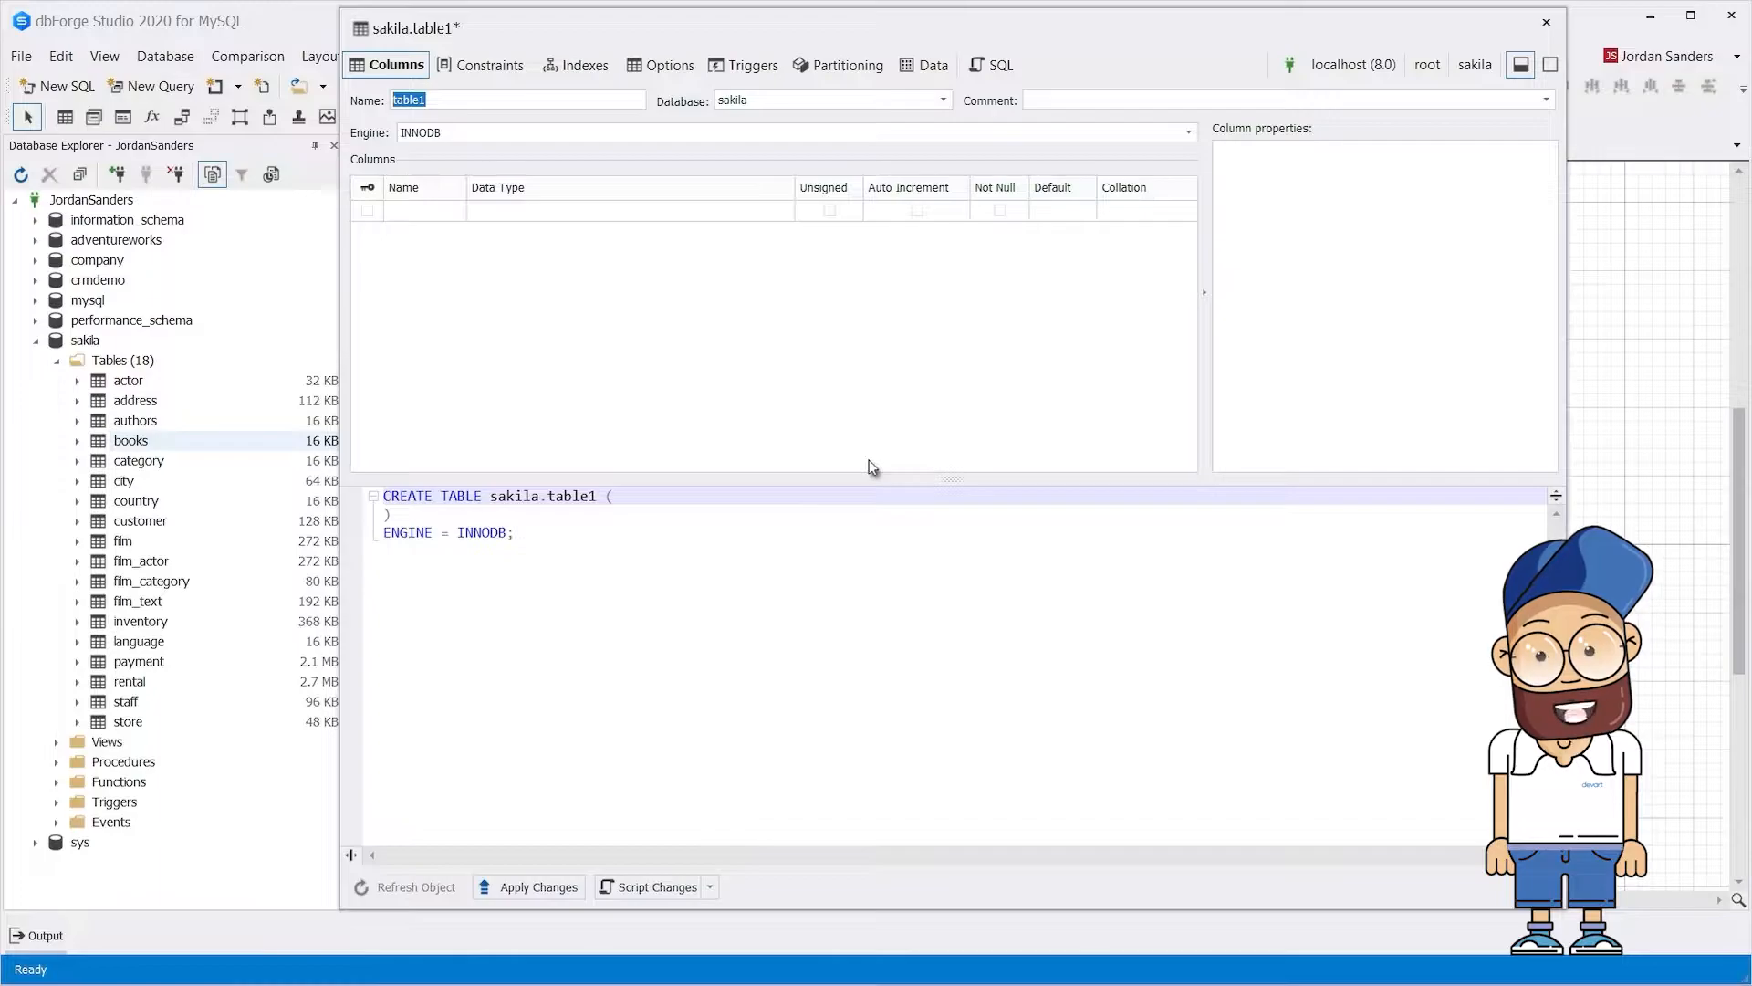
{"action": "type", "text": "books"}
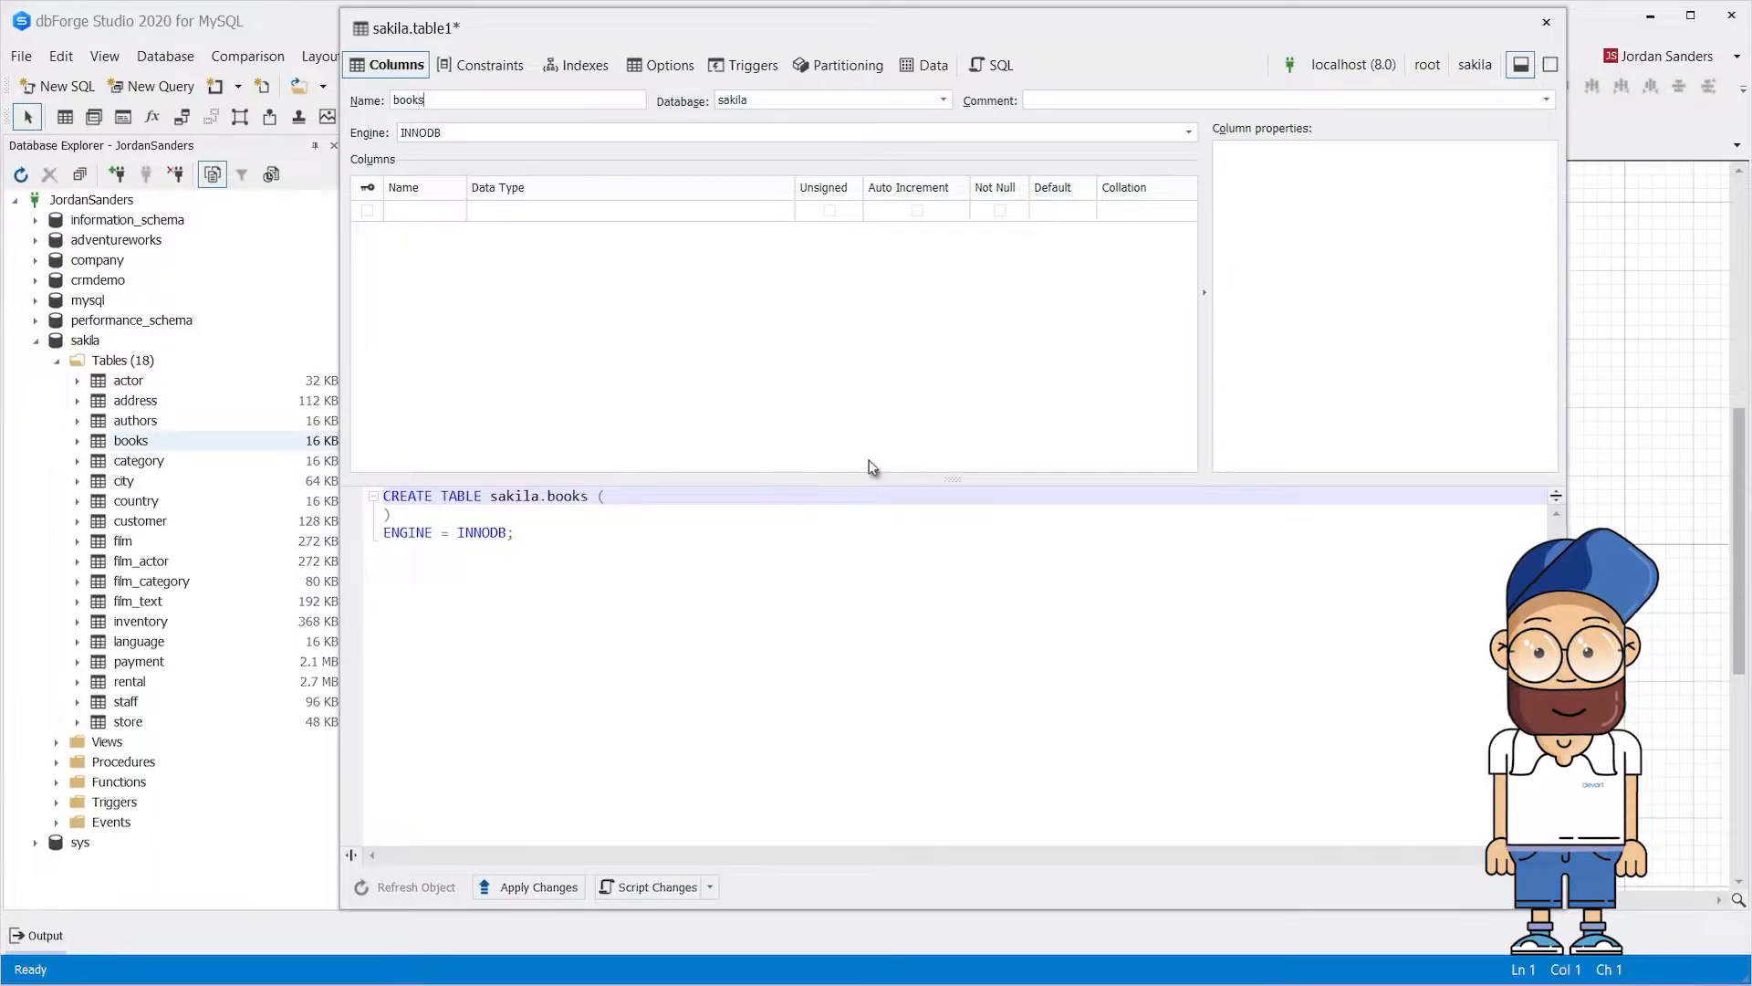
{"action": "type", "text": "_auth"}
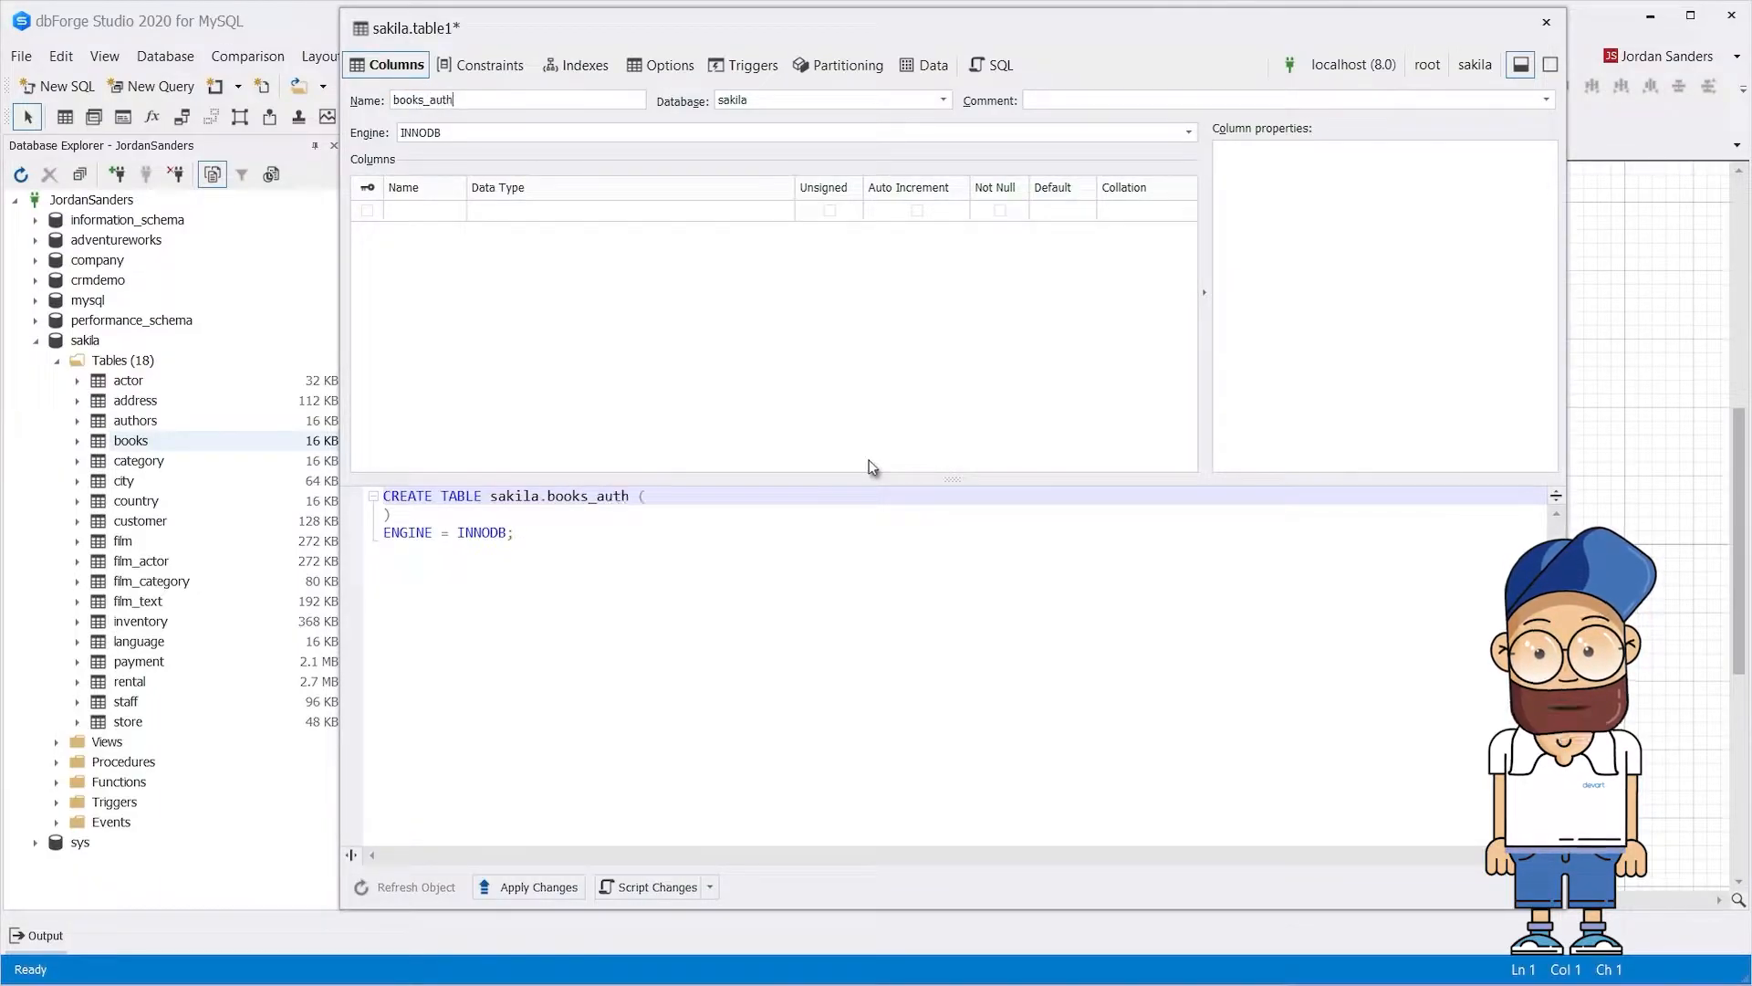
{"action": "type", "text": "ors"}
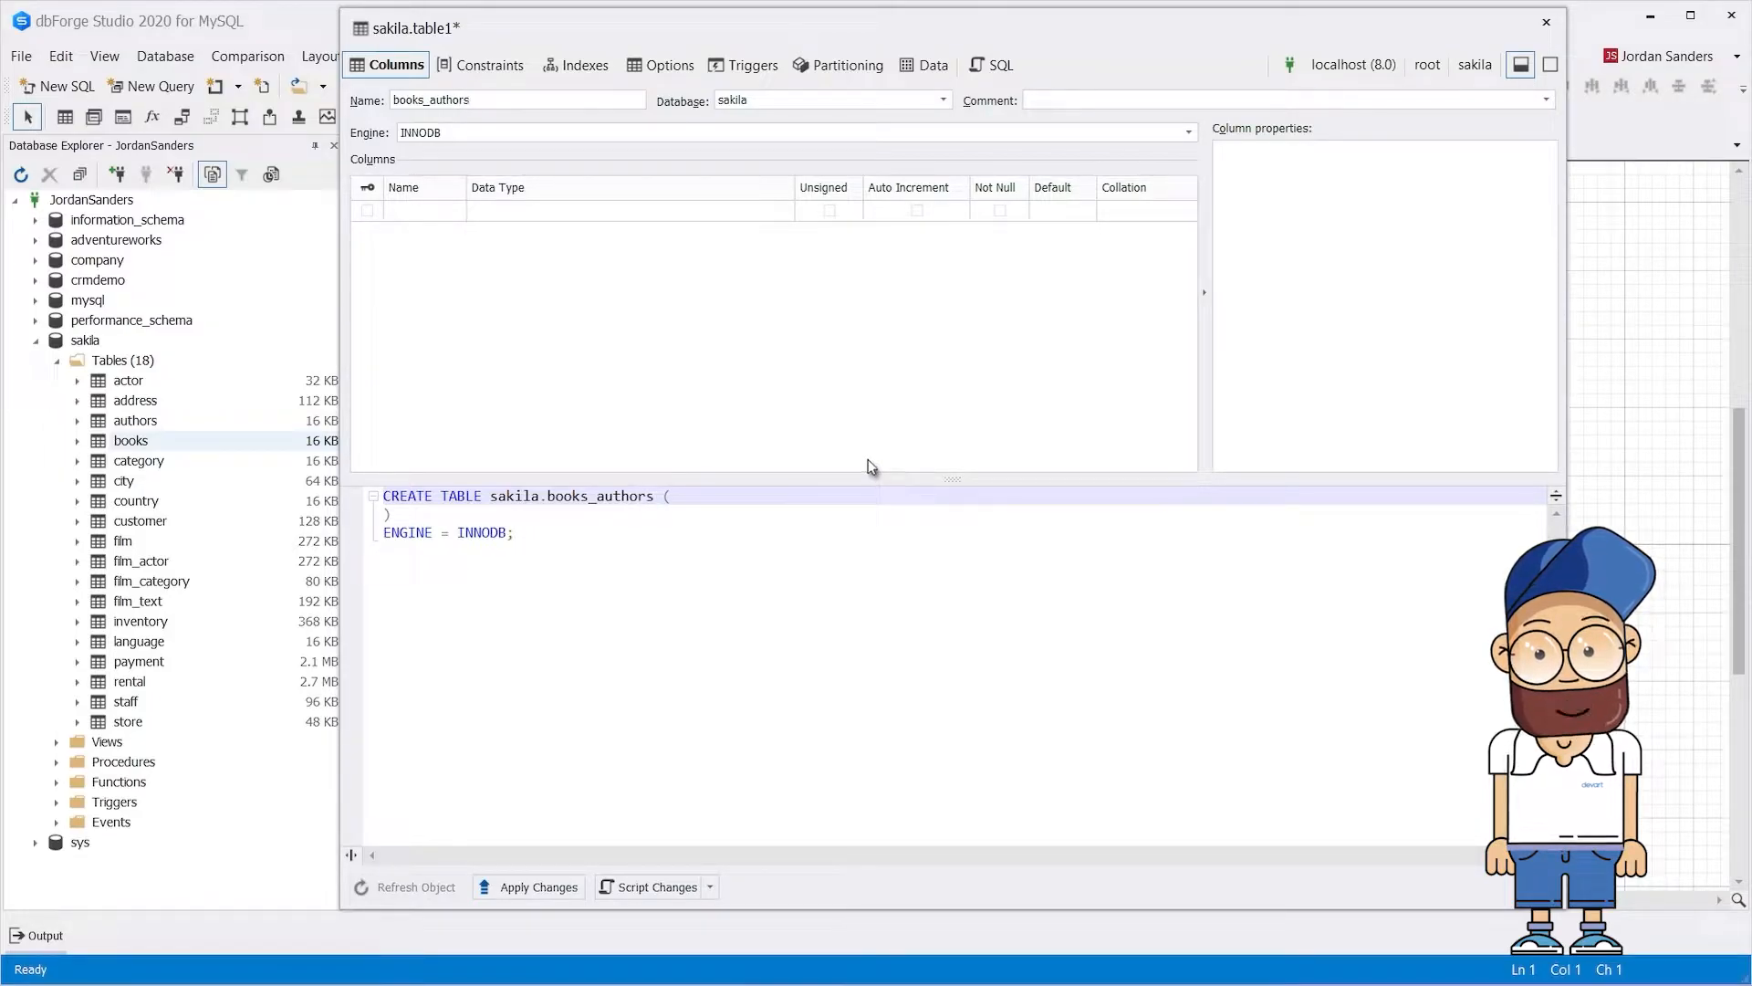
Add INT columns books_ID and authors_ID to books_authors, both set to Not Null.
{"action": "left_click", "coordinate": [425, 212]}
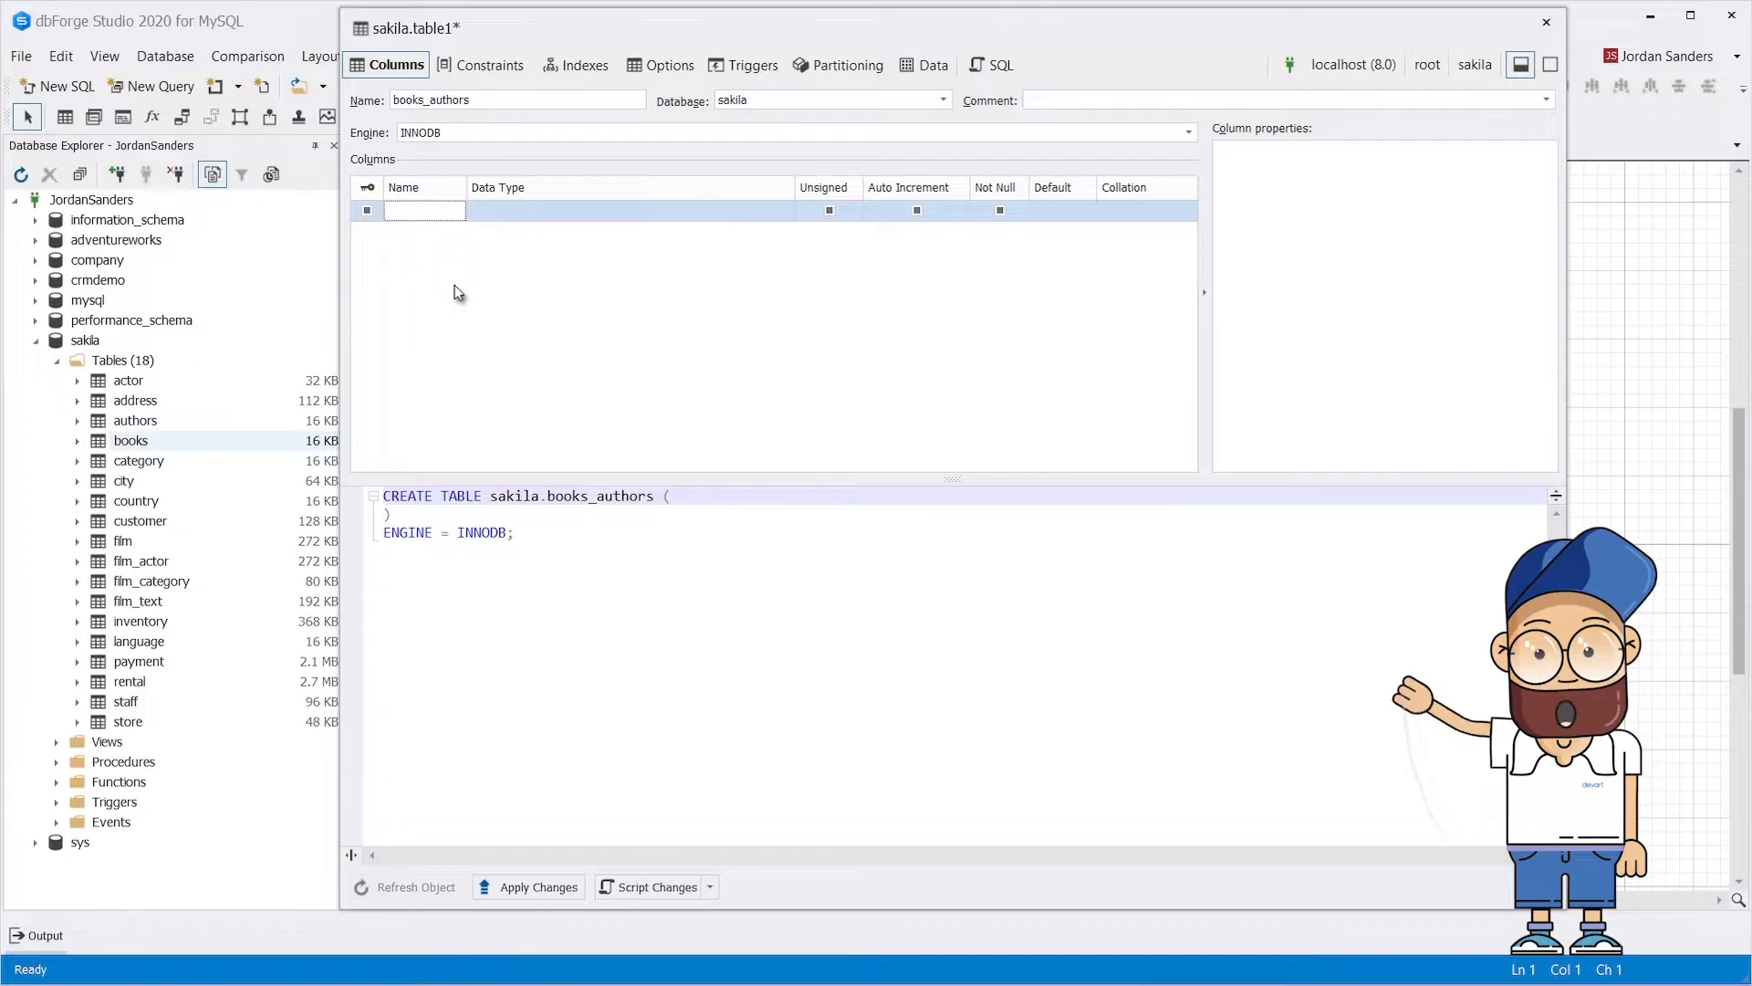
{"action": "type", "text": "books_i"}
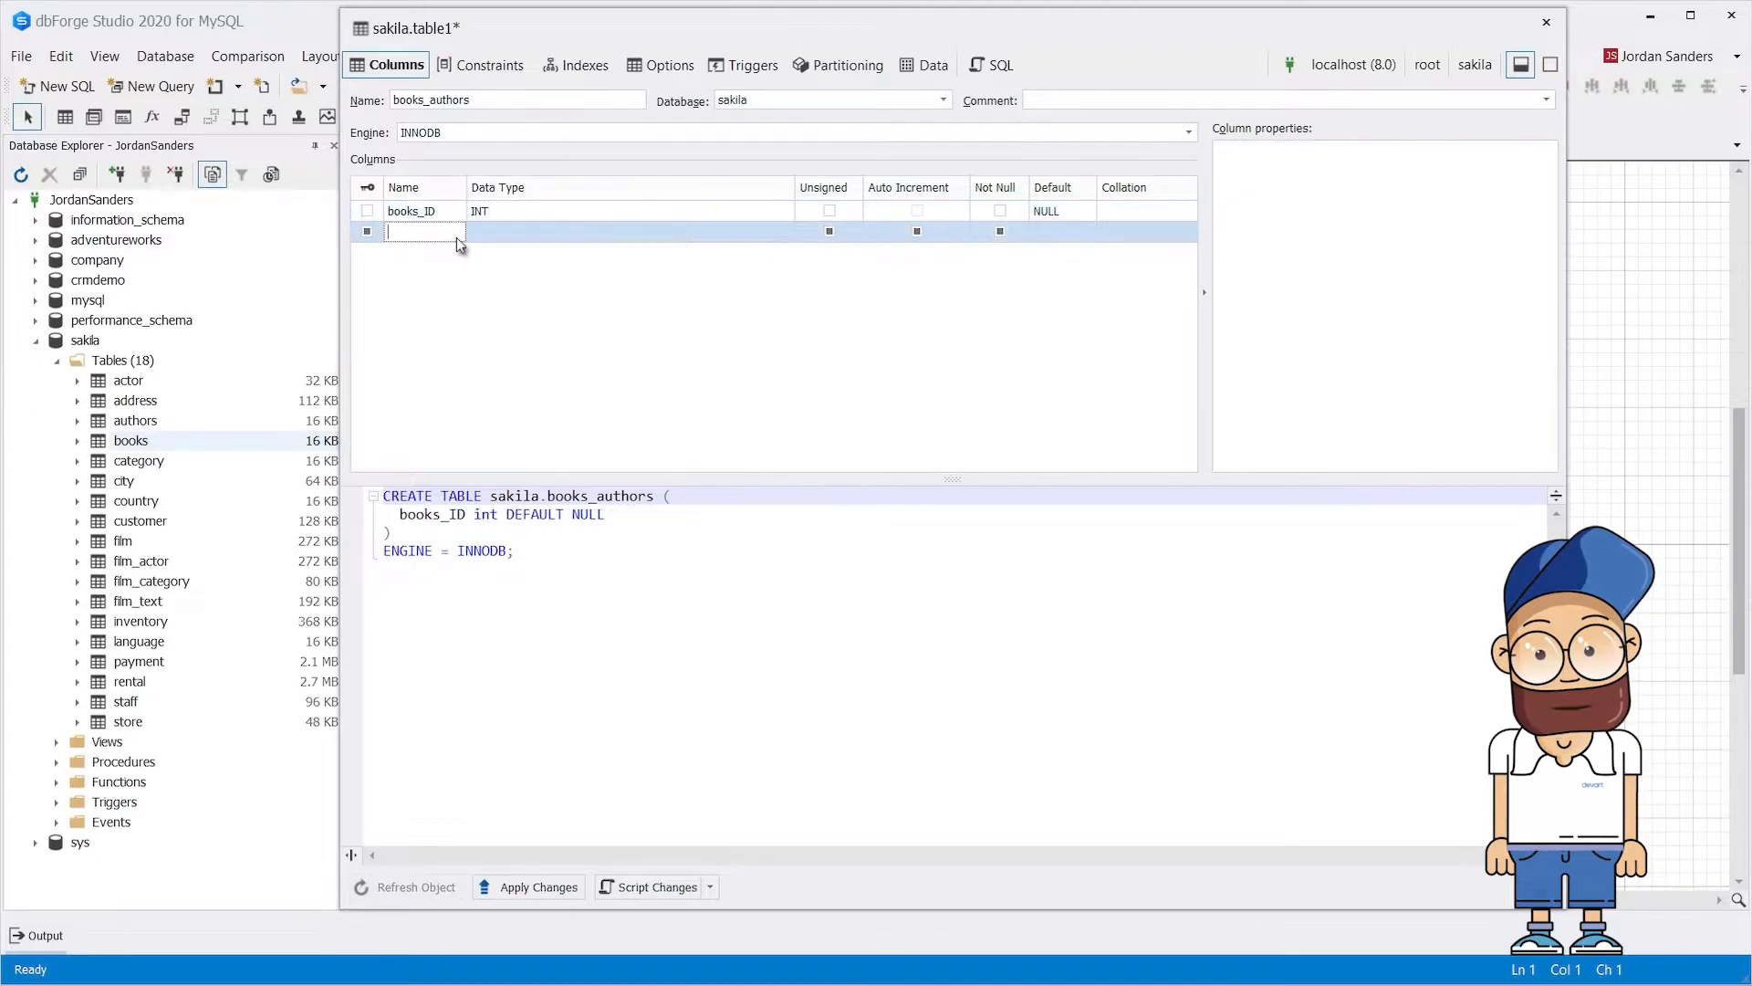
{"action": "type", "text": "authors_ID"}
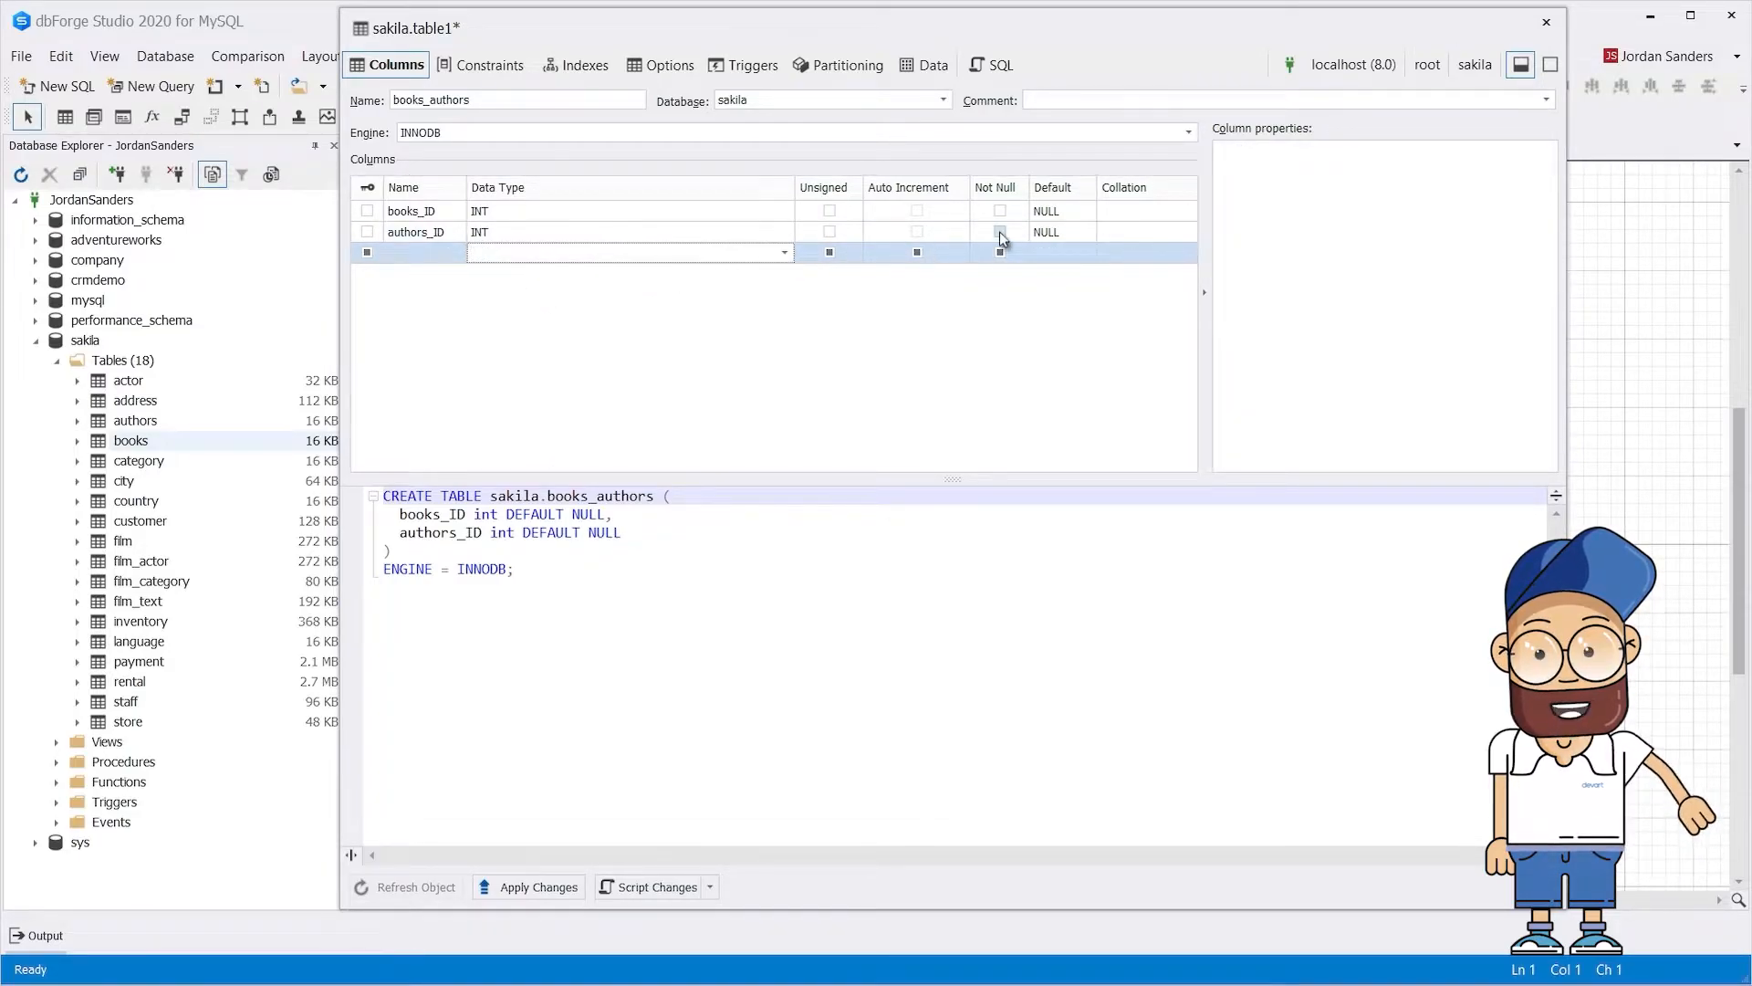
{"action": "left_click", "coordinate": [999, 232]}
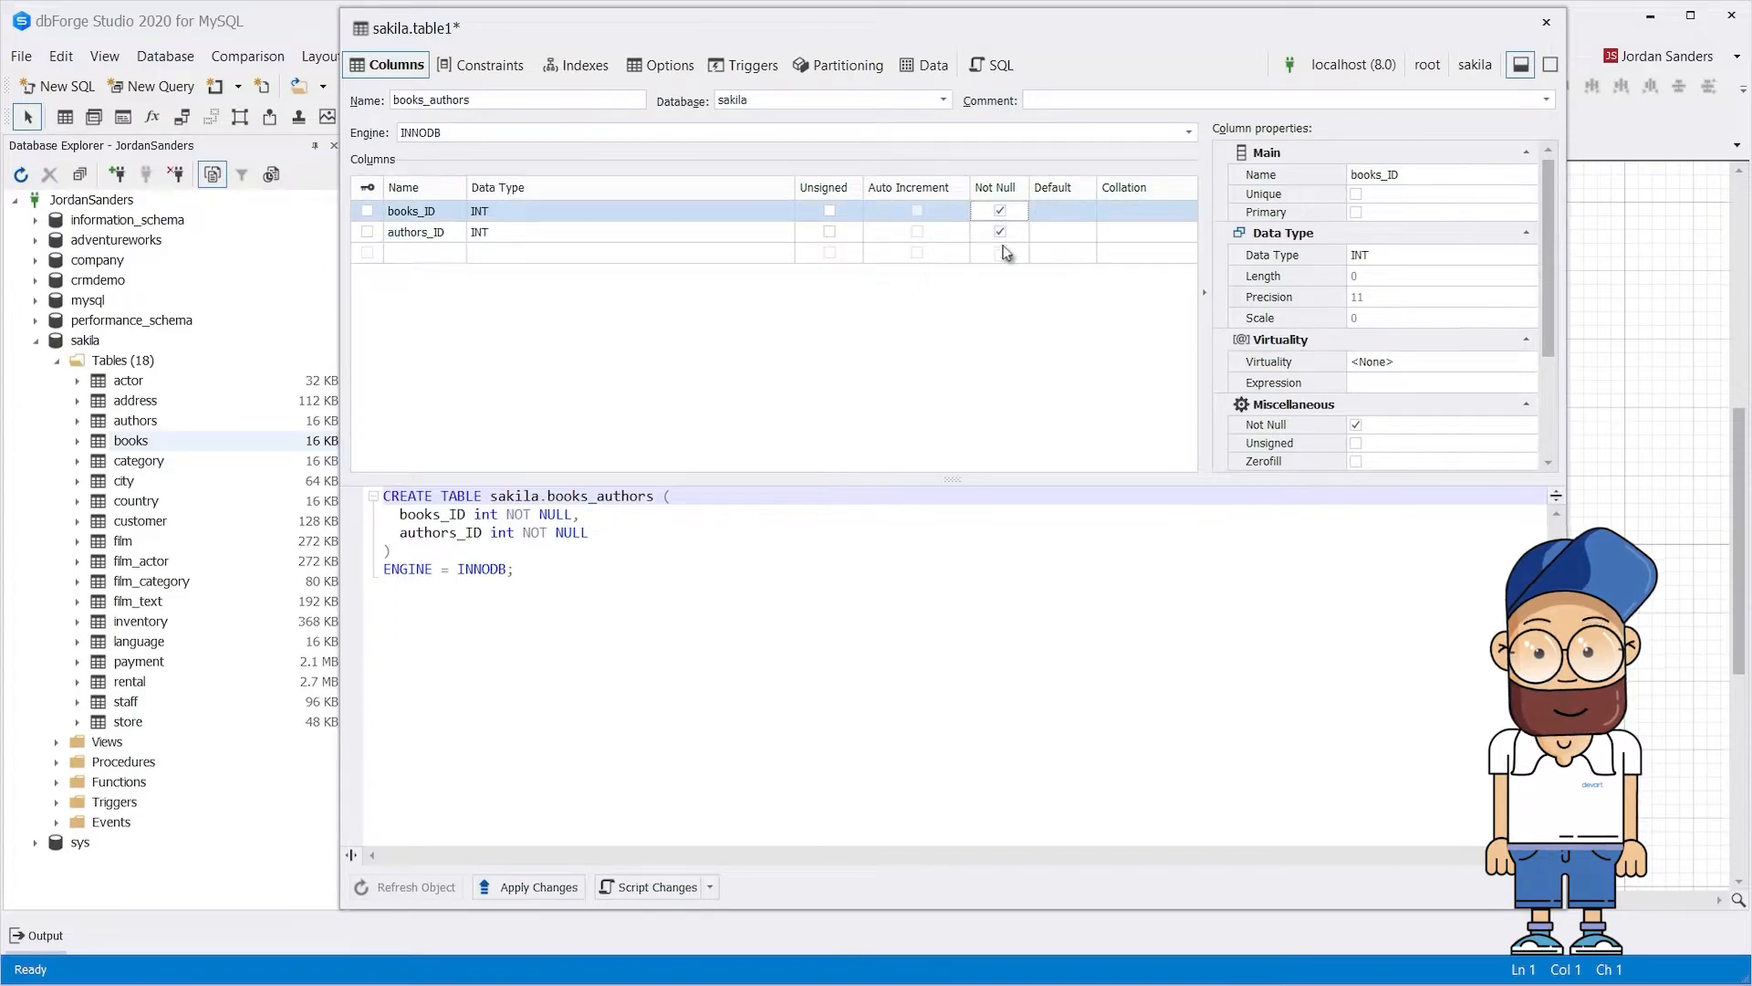
{"action": "mouse_move", "coordinate": [1008, 294]}
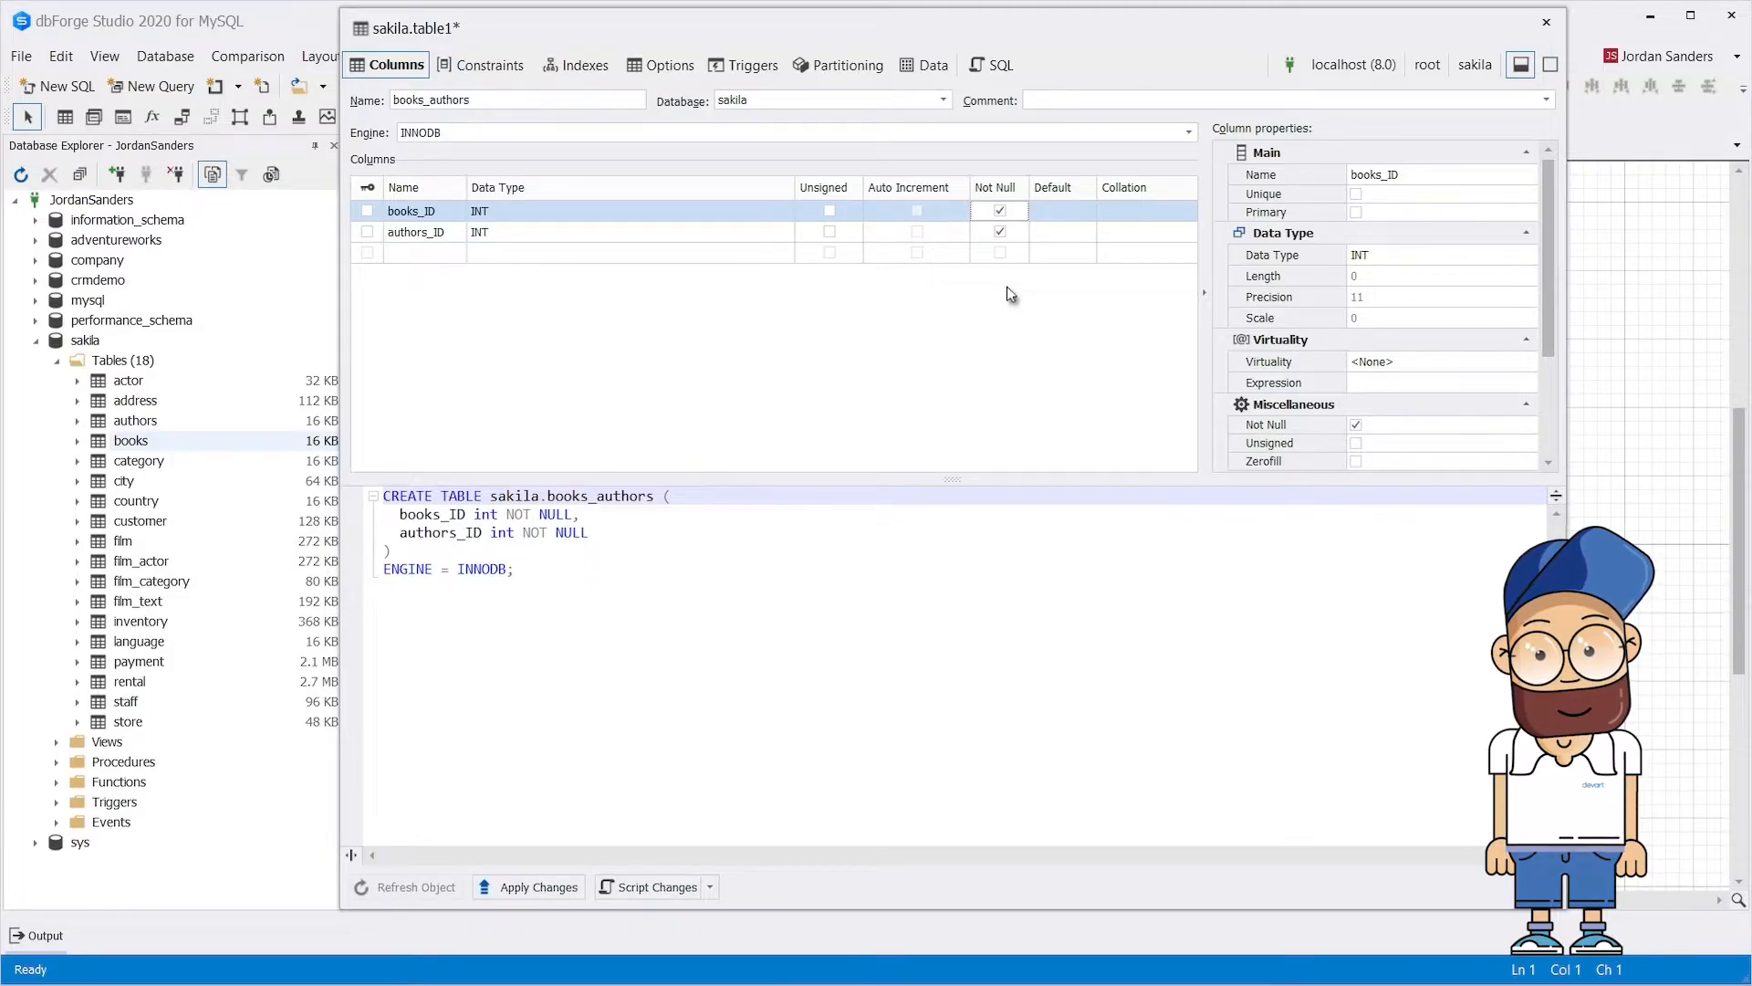
{"action": "left_click", "coordinate": [489, 65]}
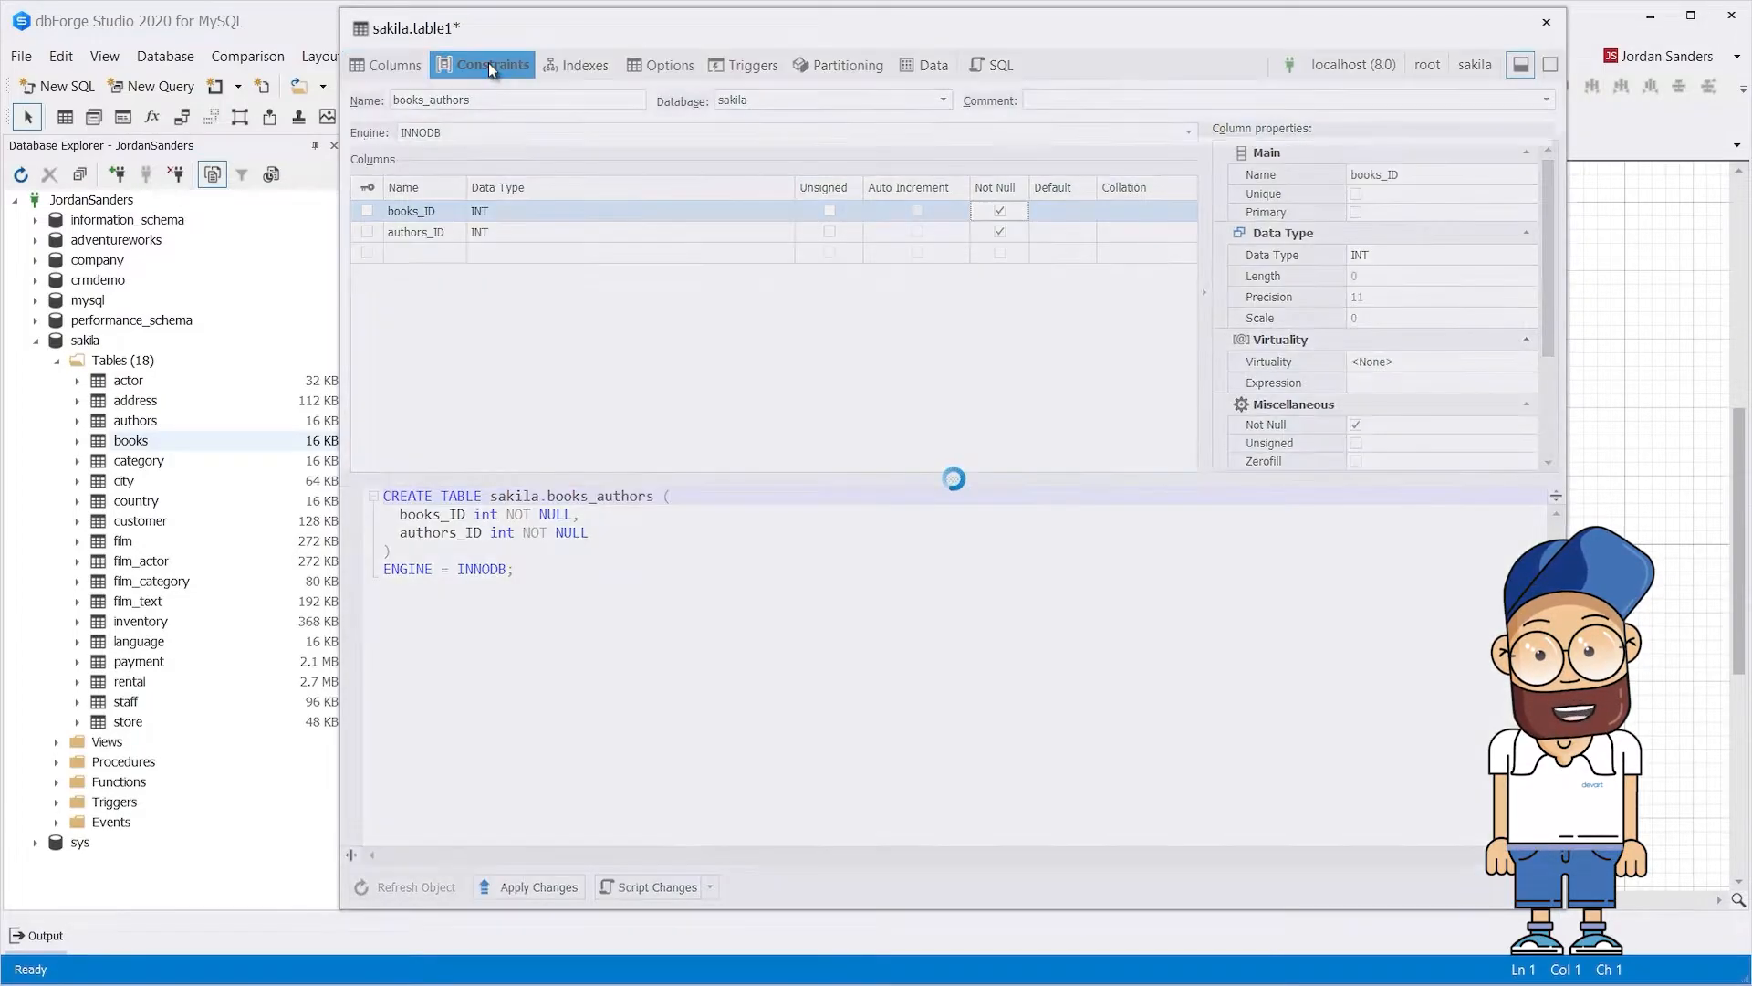
Add a composite primary key on books_ID and authors_ID and apply the changes.
{"action": "left_click", "coordinate": [491, 65]}
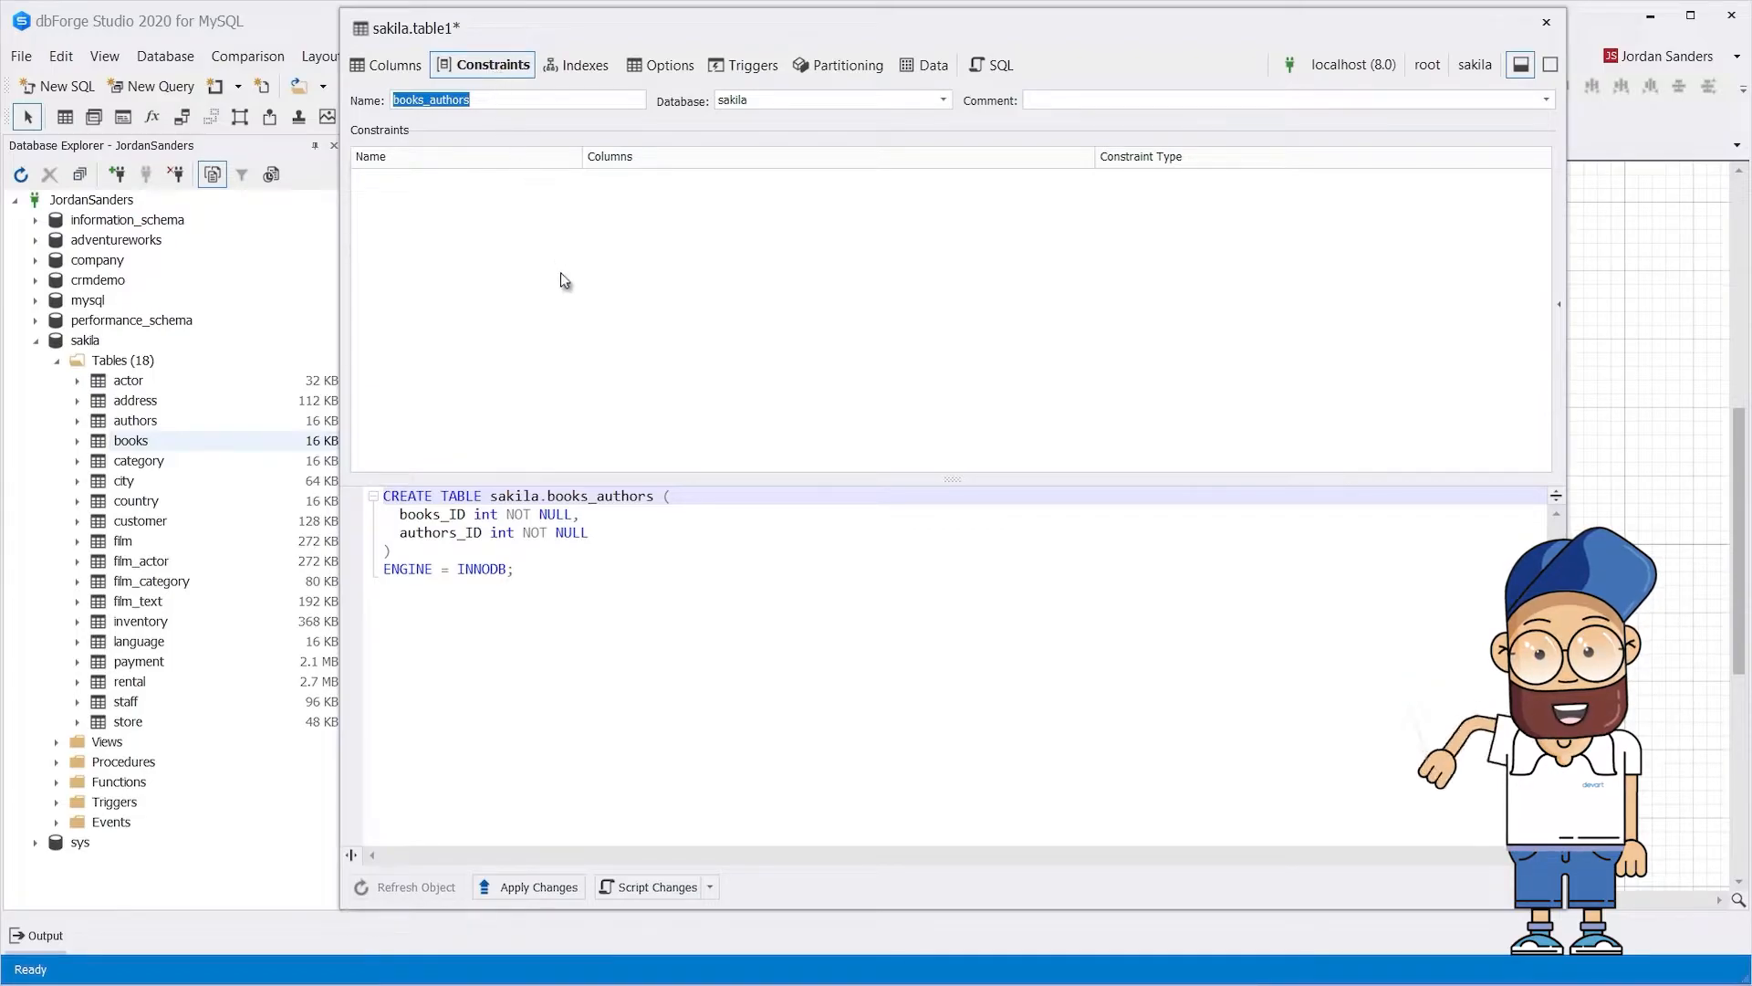
{"action": "mouse_move", "coordinate": [628, 360]}
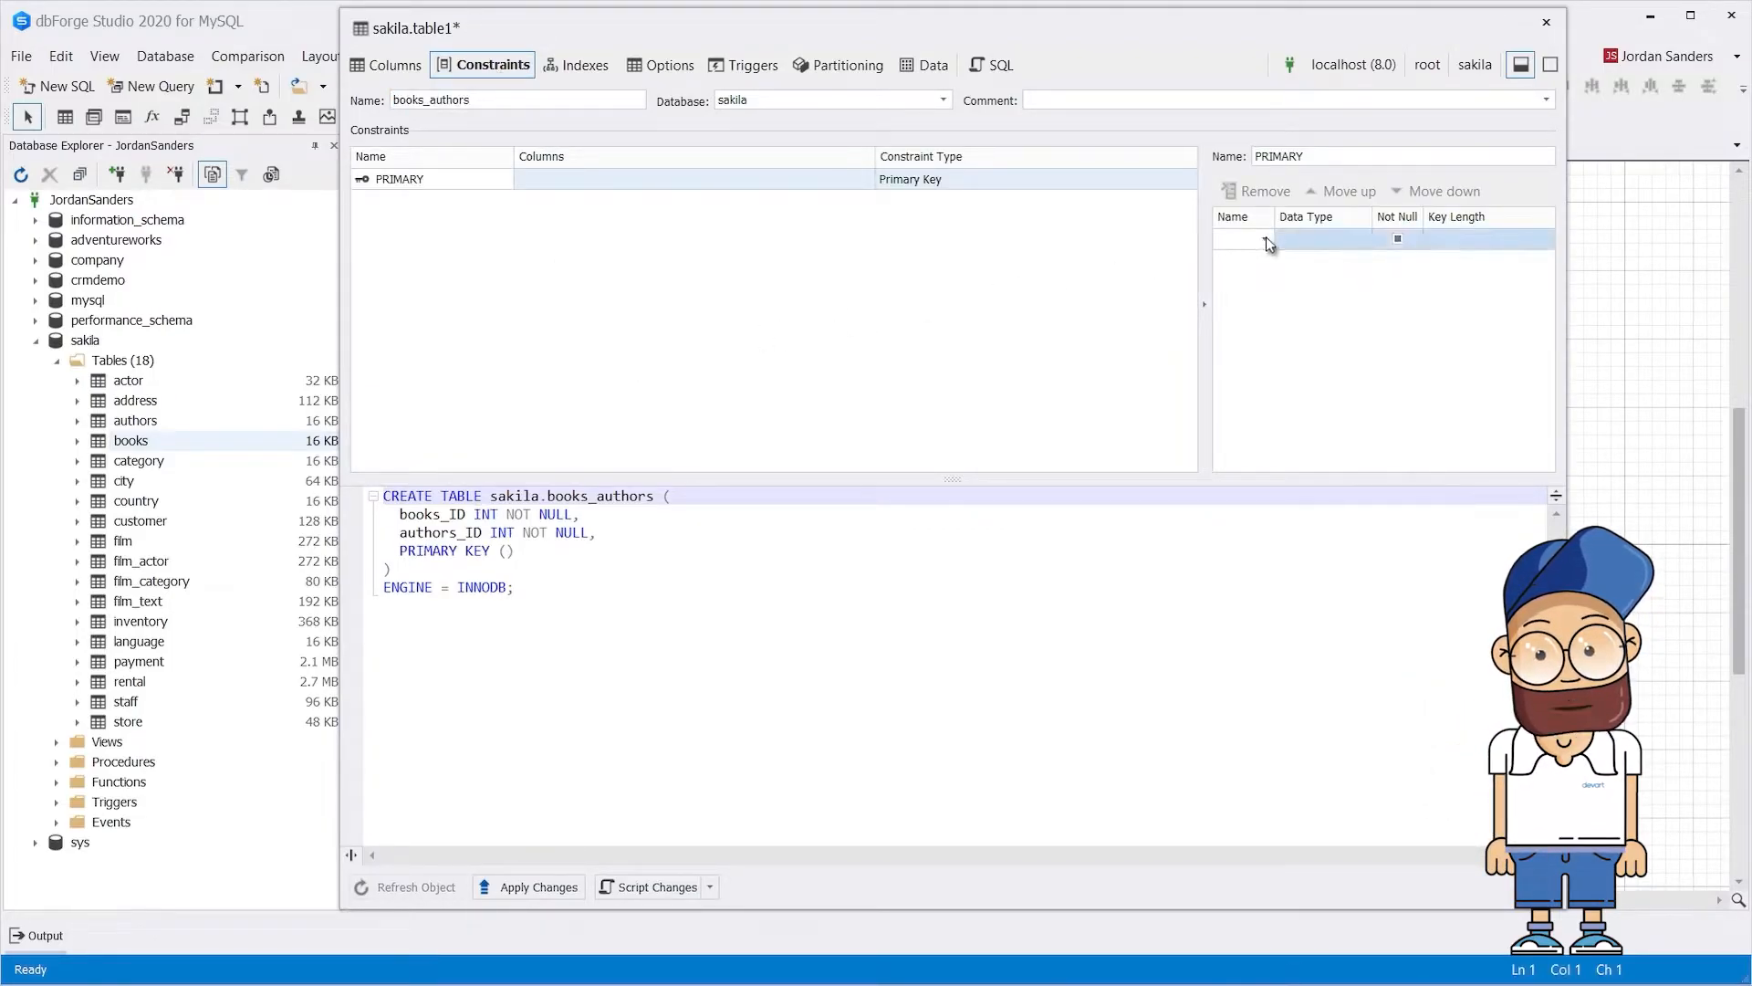
{"action": "left_click", "coordinate": [1236, 239]}
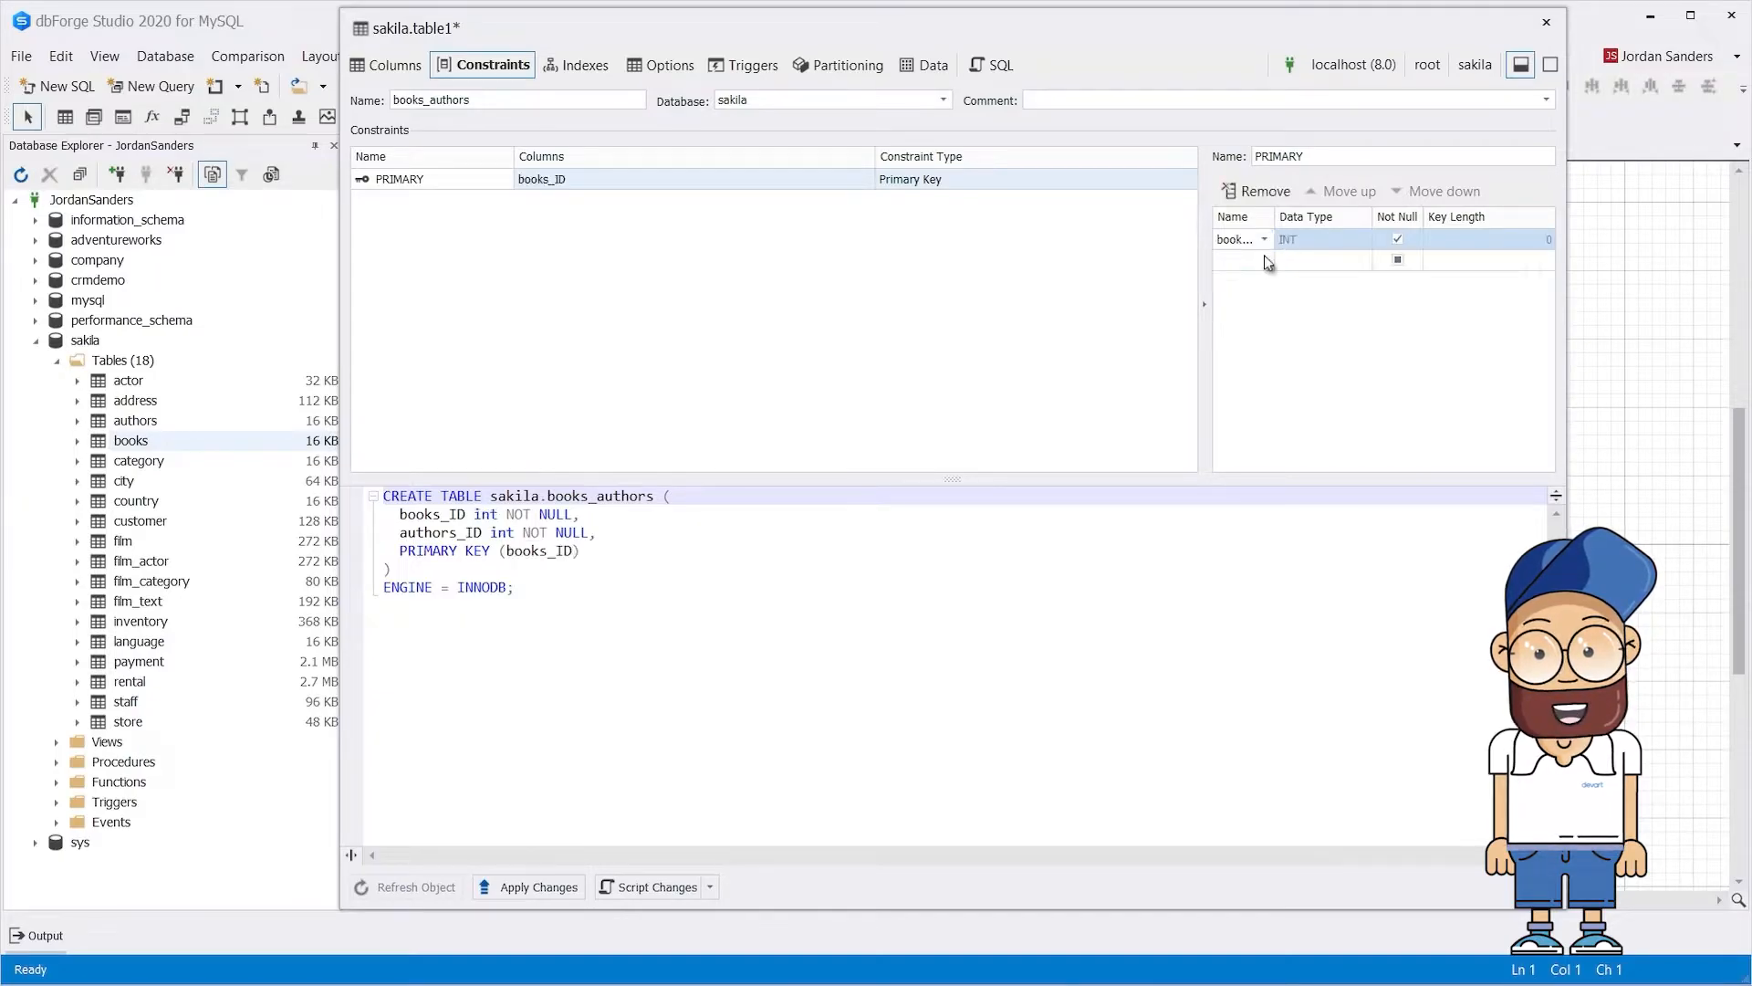
{"action": "left_click", "coordinate": [1264, 259]}
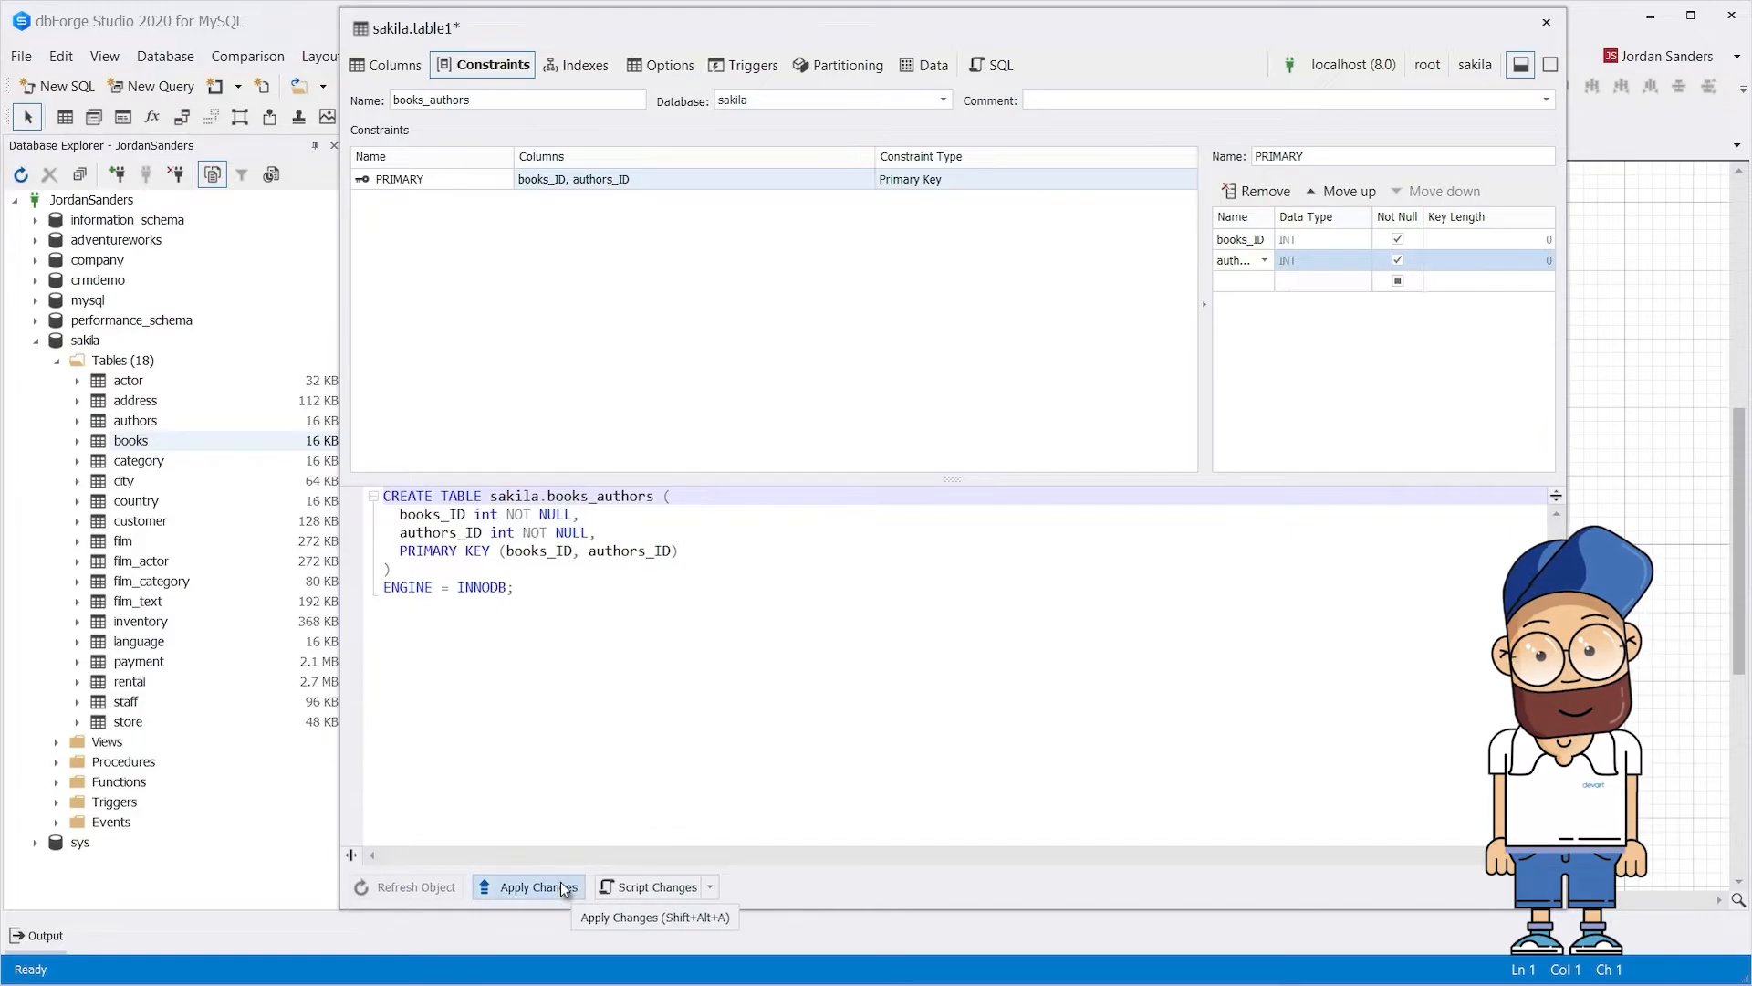
{"action": "left_click", "coordinate": [537, 887]}
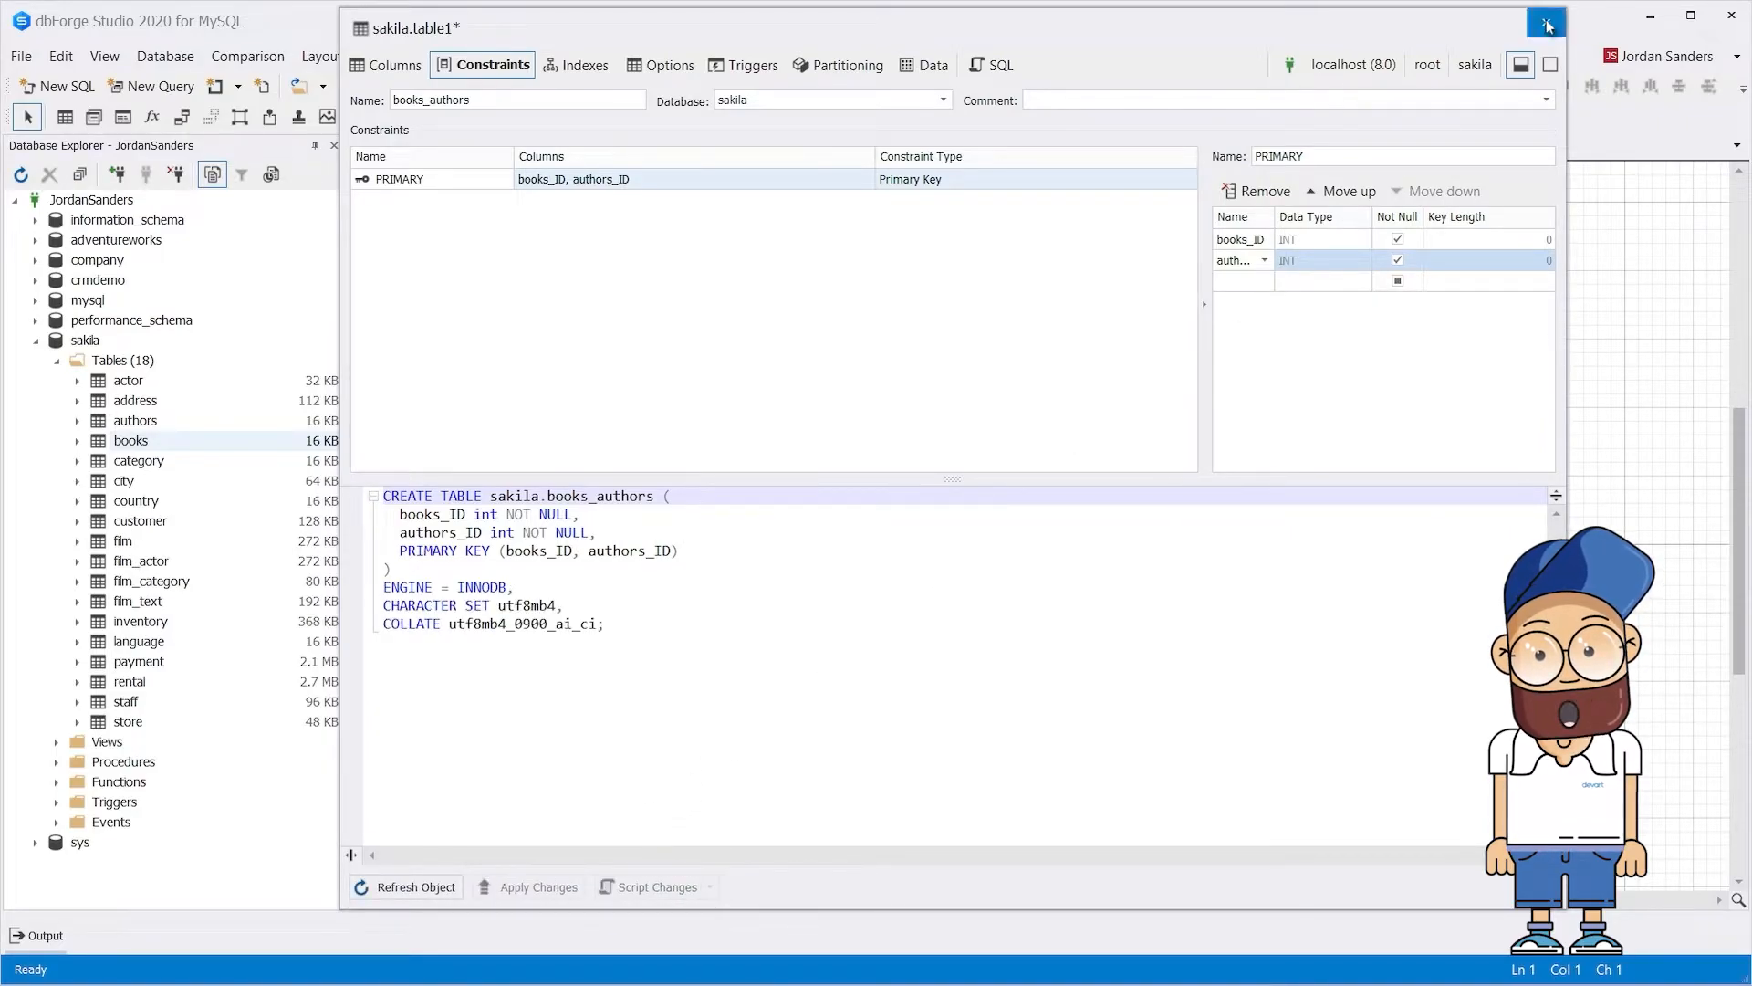
Return to the diagram and draw a relation from books_authors.authors_ID to authors.ID.
{"action": "left_click", "coordinate": [1546, 24]}
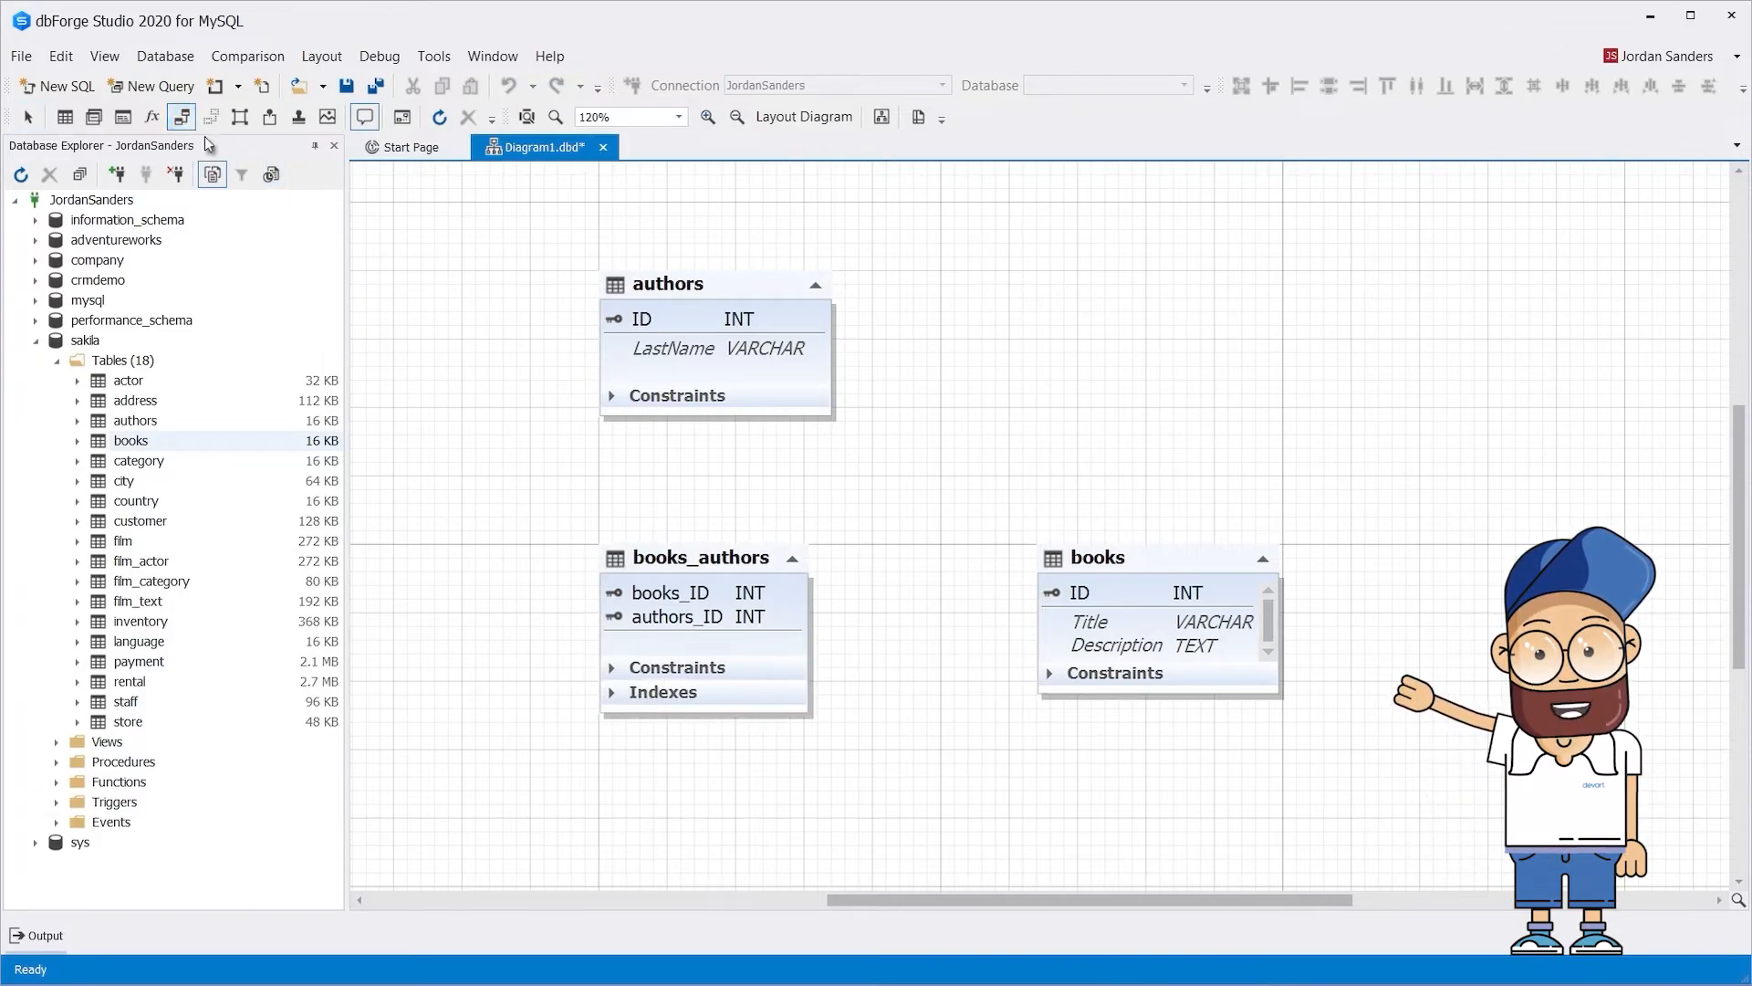
{"action": "left_click", "coordinate": [679, 617]}
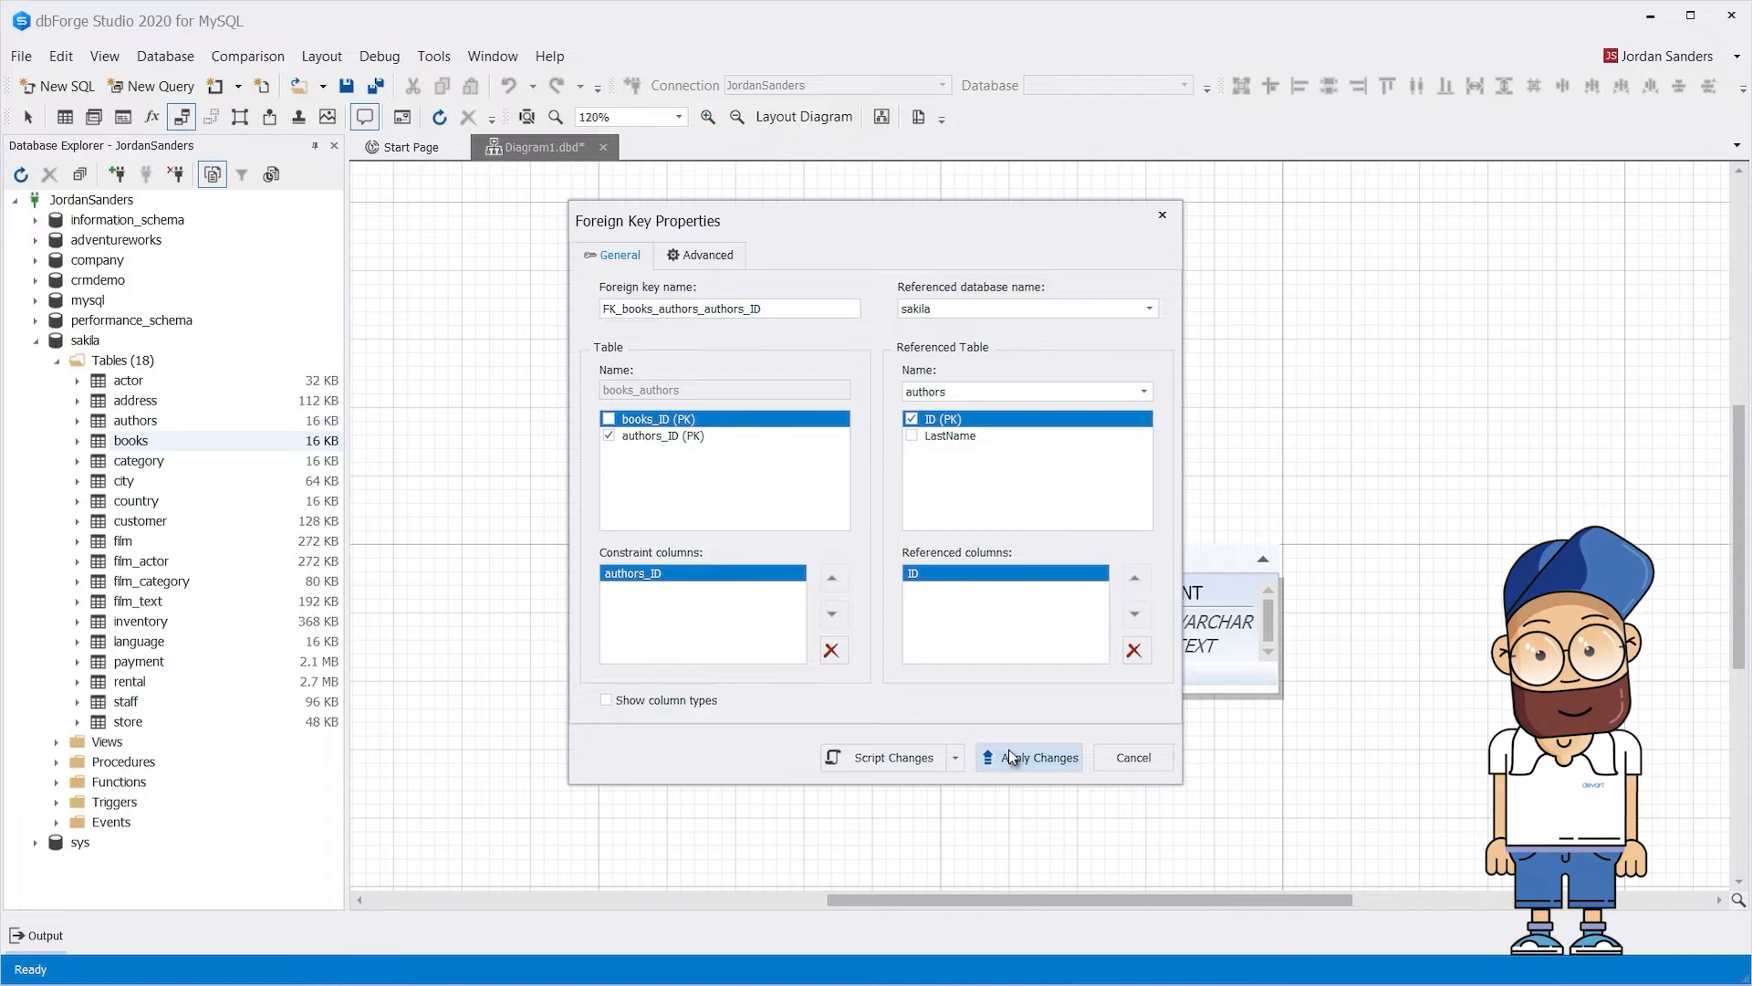
Apply the authors foreign key, then link books_authors.books_ID to books.ID and apply it.
{"action": "left_click", "coordinate": [1037, 756]}
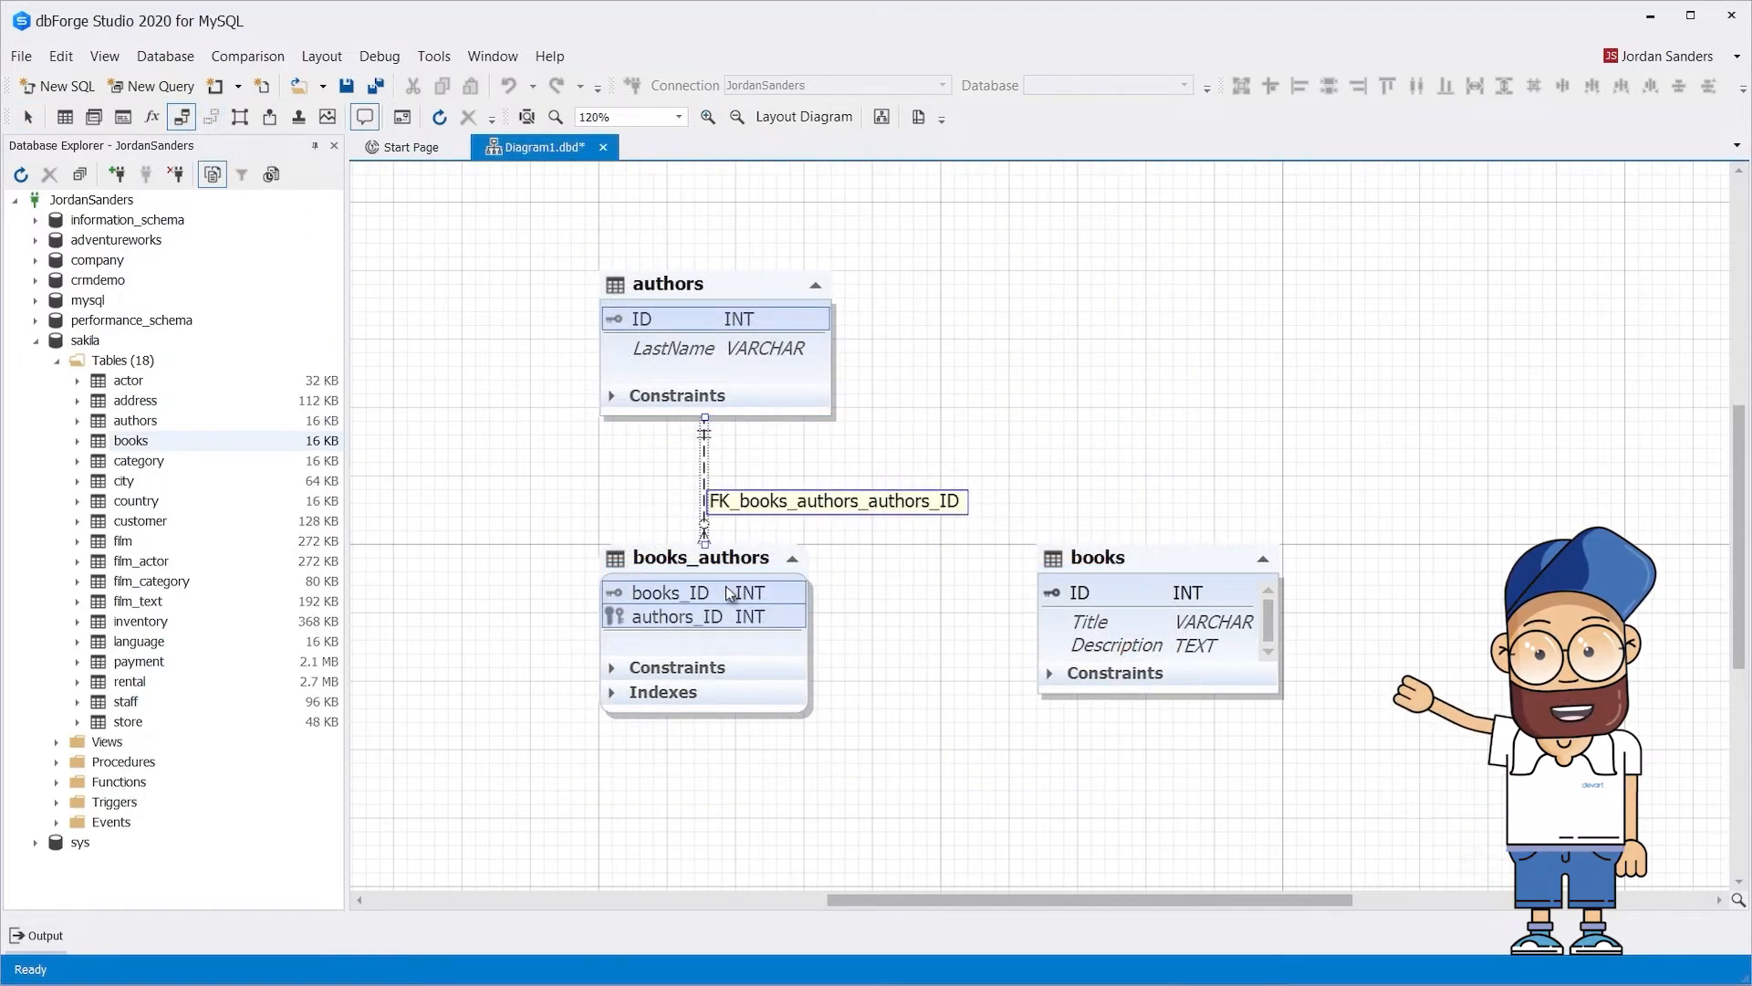
{"action": "double_click", "coordinate": [837, 500]}
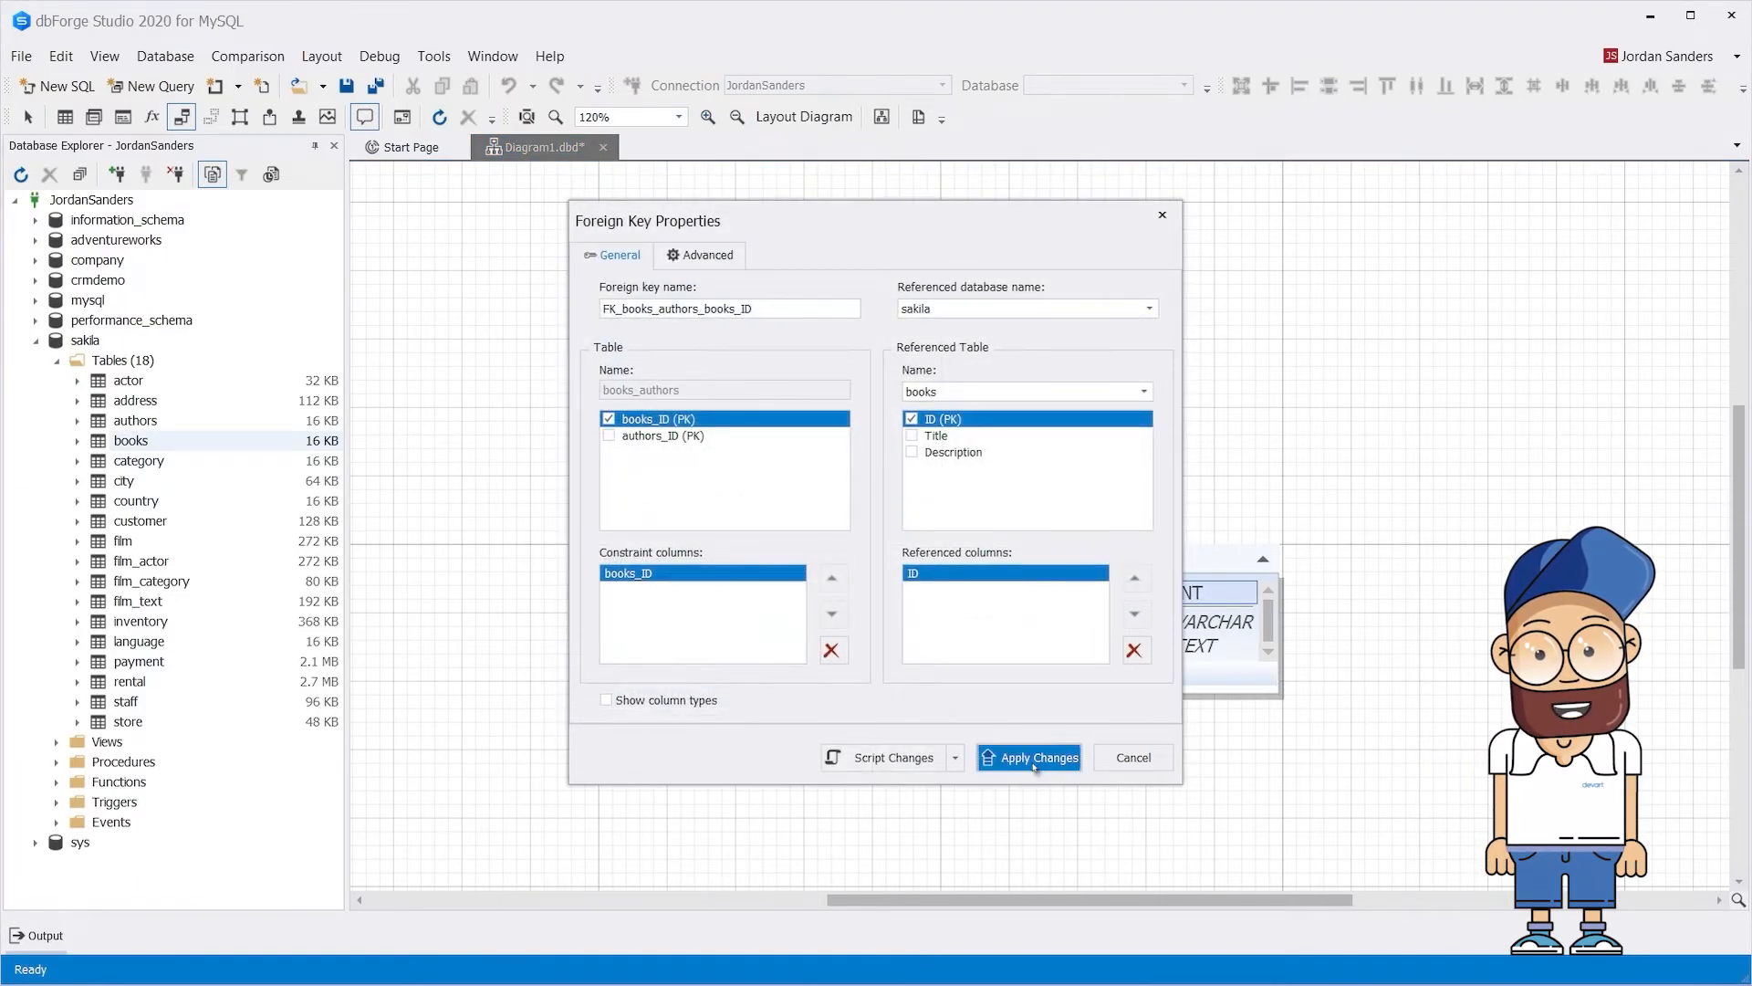
{"action": "left_click", "coordinate": [1039, 757]}
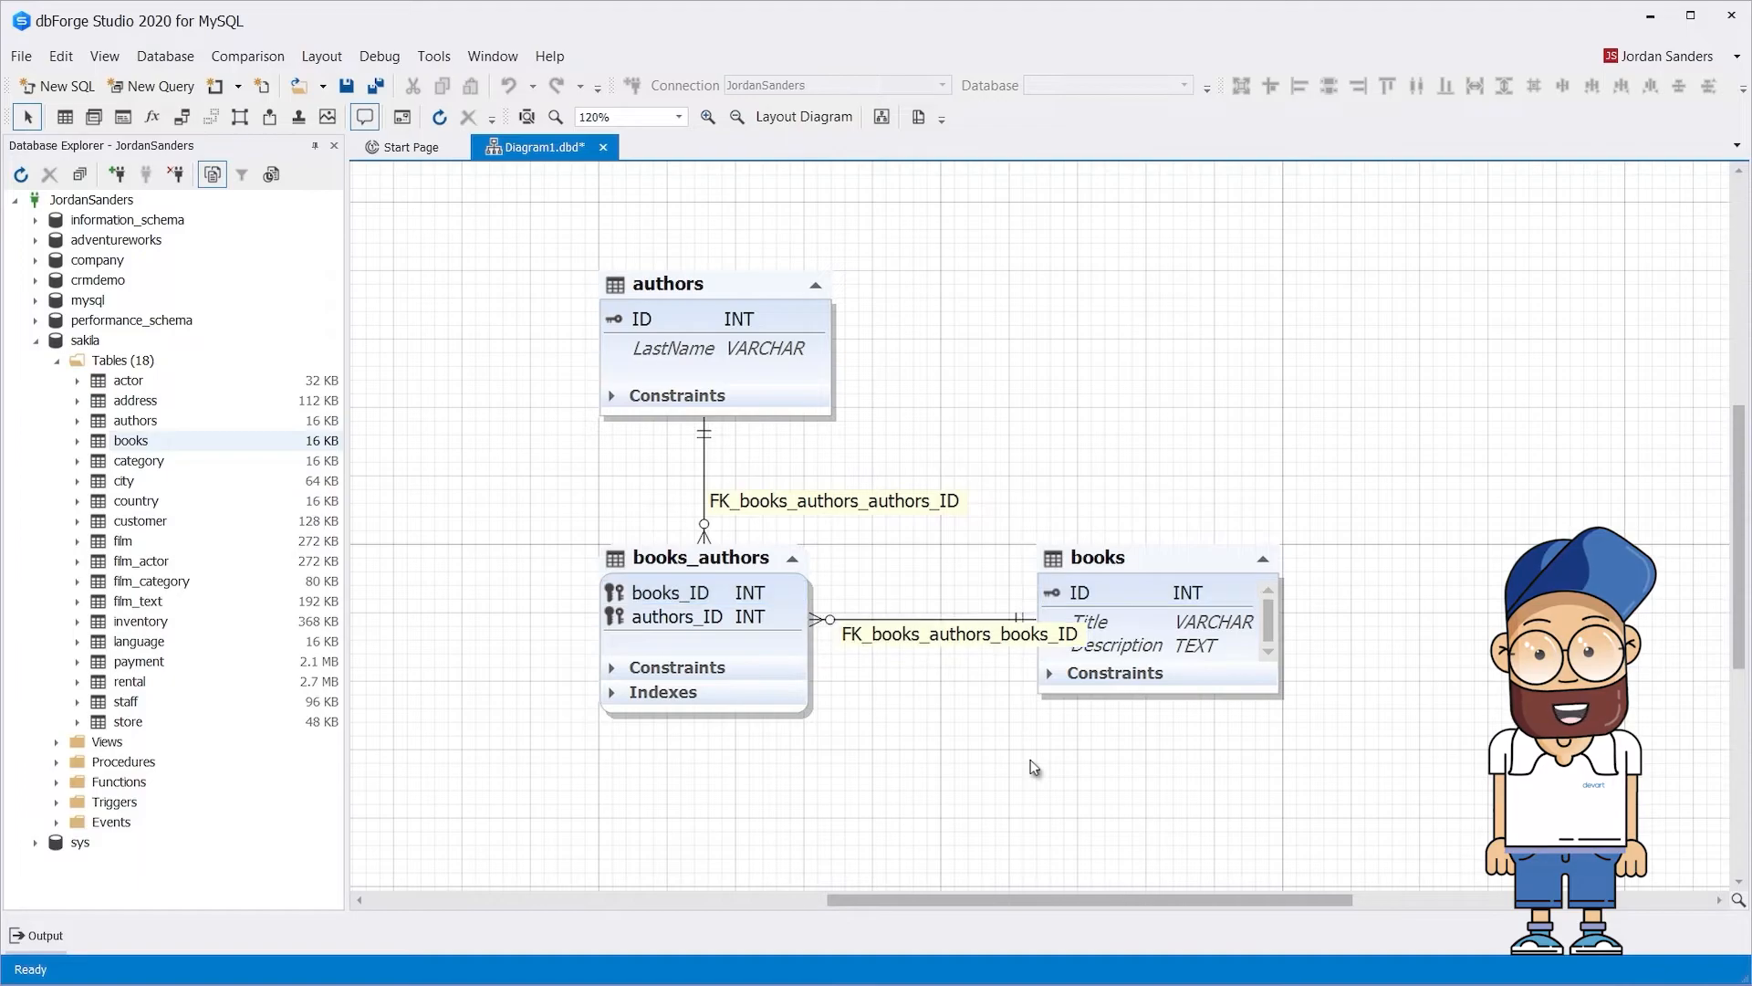